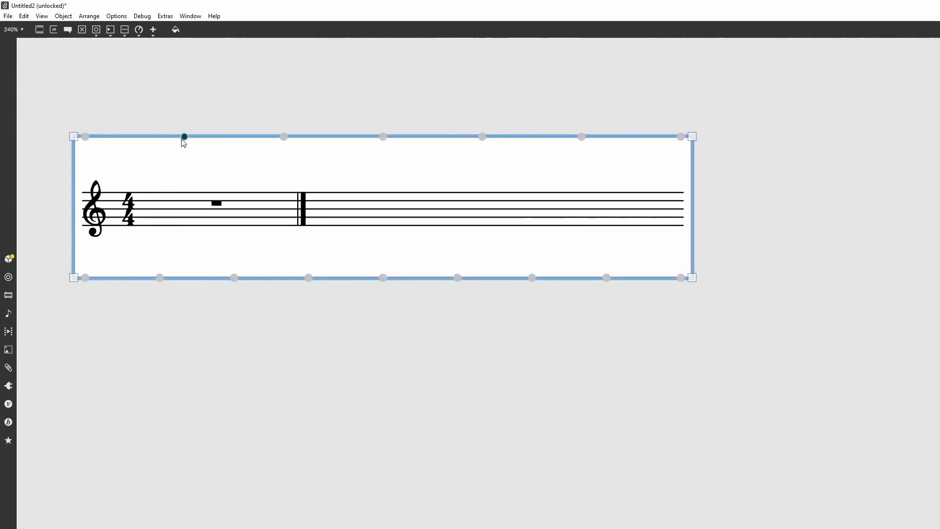
{"action": "mouse_move", "coordinate": [281, 136]}
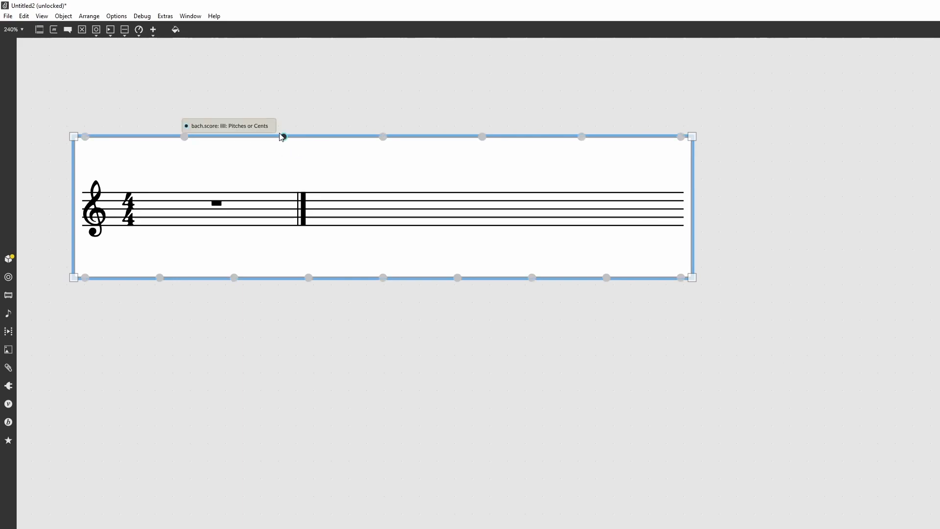
{"action": "mouse_move", "coordinate": [383, 136]}
{"action": "type", "text": "[ voice[ ] "}
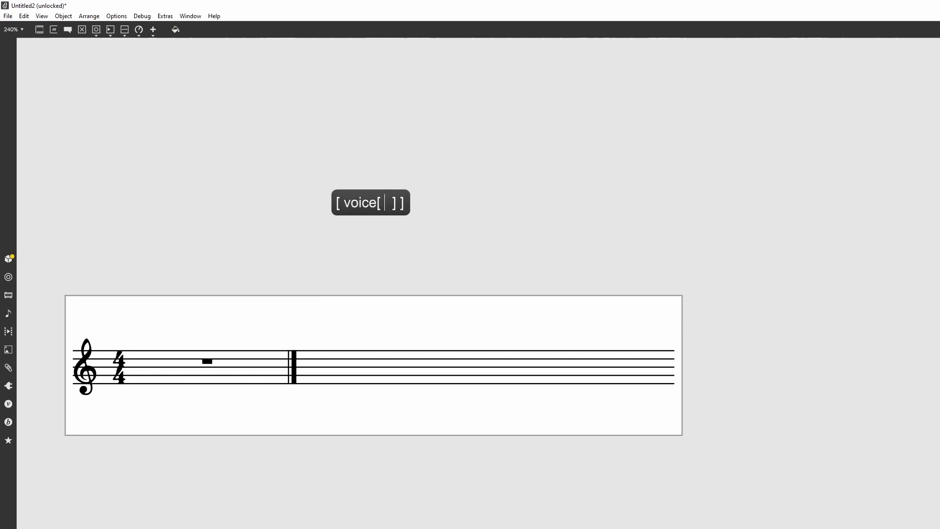
Type the outline [ voice[ measure ] [measure] ] [voice [measure] [measure] ] into the message.
{"action": "type", "text": "measure"}
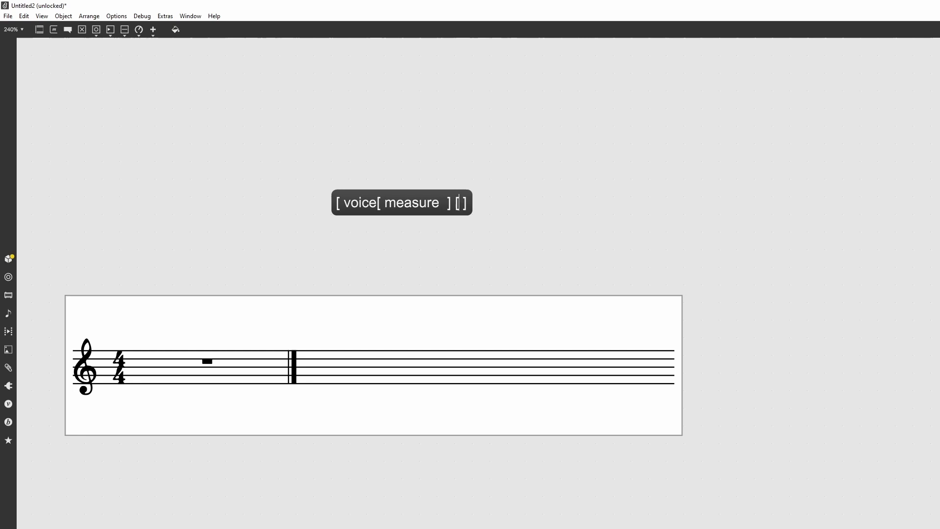
{"action": "type", "text": "measure]"}
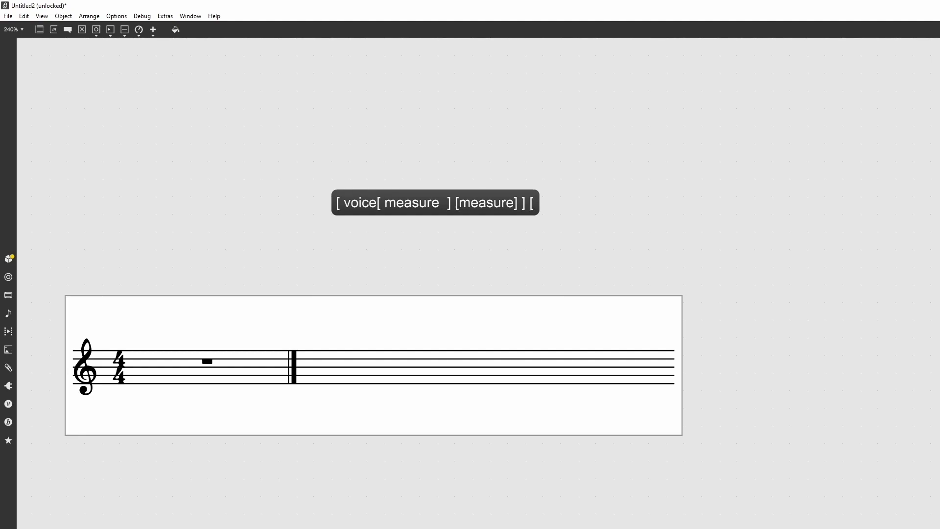
{"action": "type", "text": "[voice"}
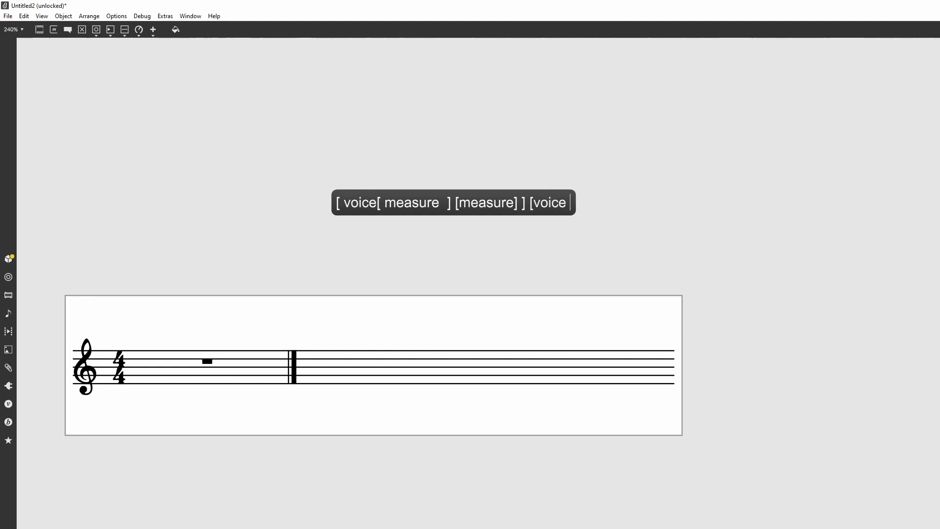
{"action": "type", "text": "[measuir"}
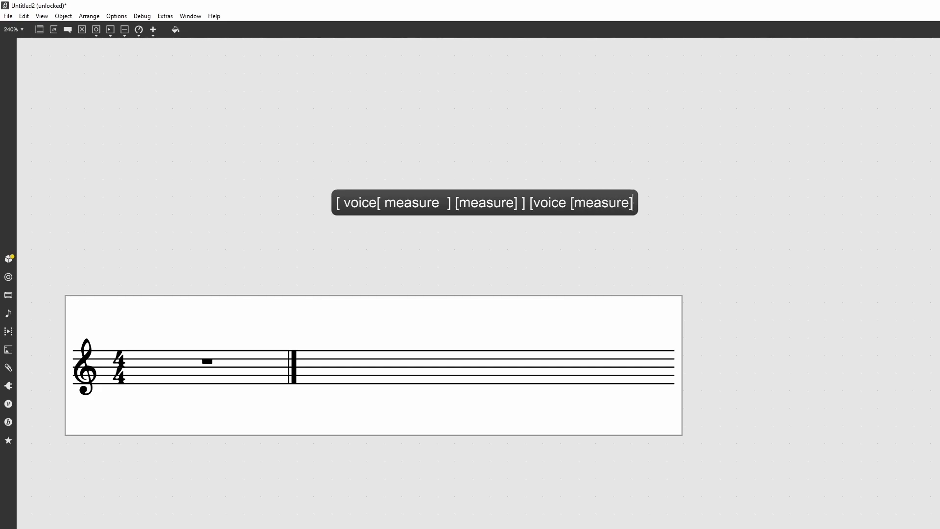
{"action": "type", "text": "[measure"}
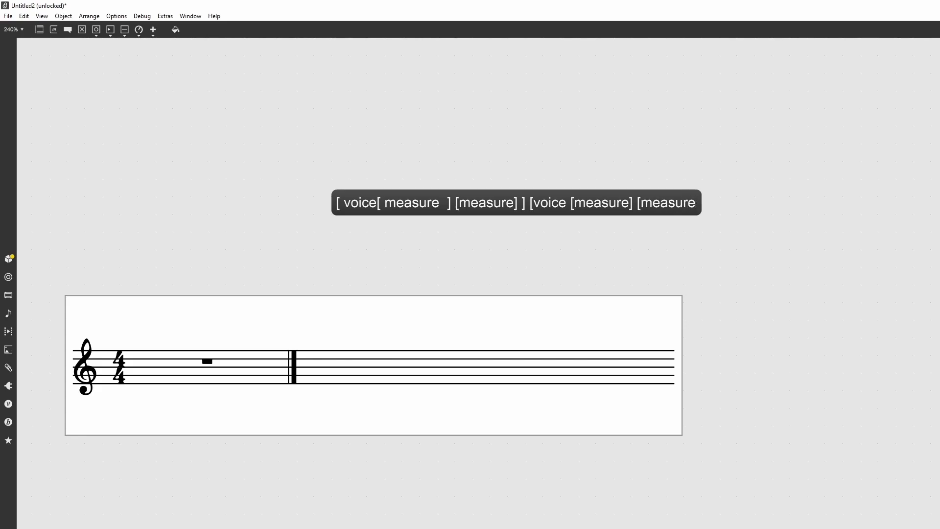
{"action": "type", "text": "]]"}
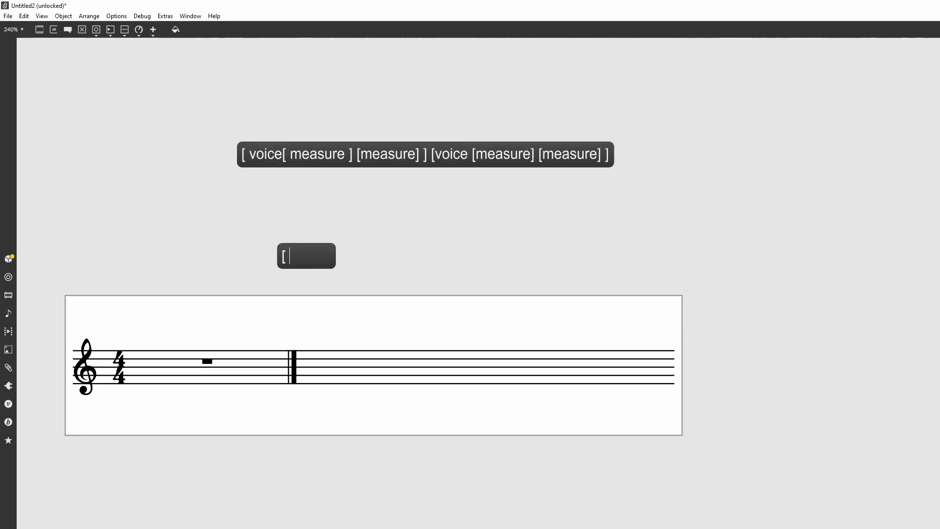
Enter the duration message [ [ -1/4 1/4 1/2] ], bang for a quarter rest, quarter and half note.
{"action": "type", "text": "[ 1/4 1/4 1"}
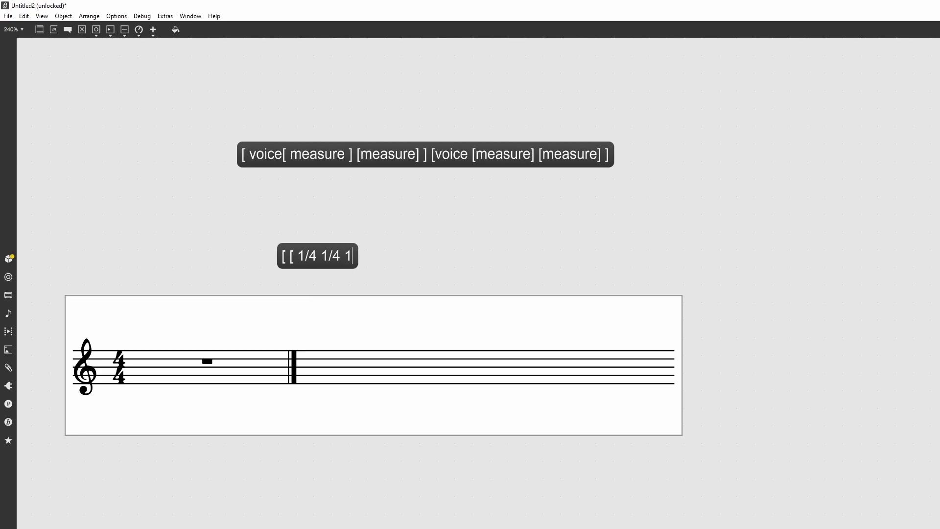
{"action": "type", "text": "/2] ] ,"}
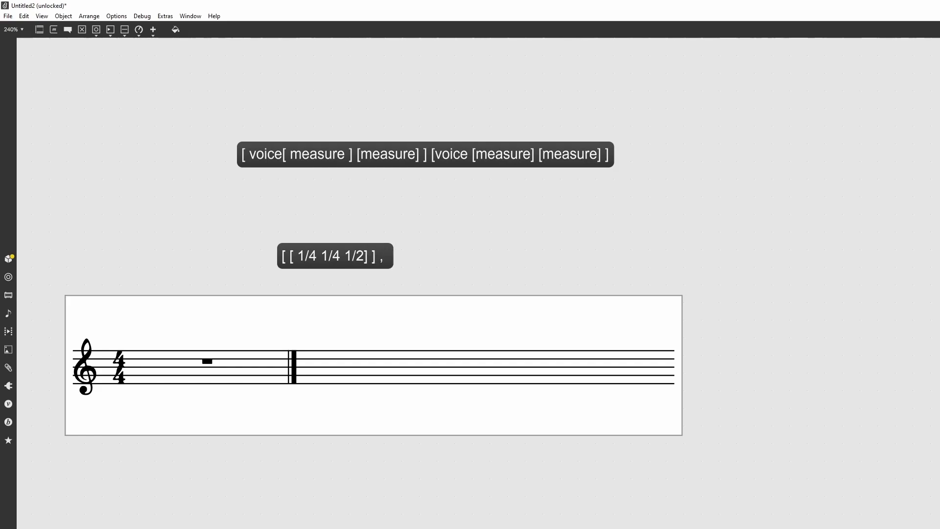
{"action": "type", "text": "bang"}
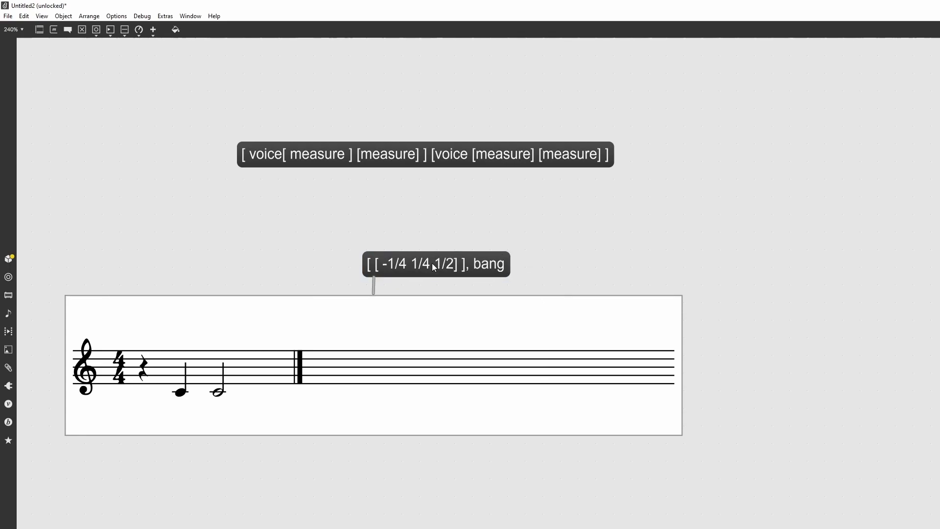
{"action": "mouse_move", "coordinate": [412, 237]}
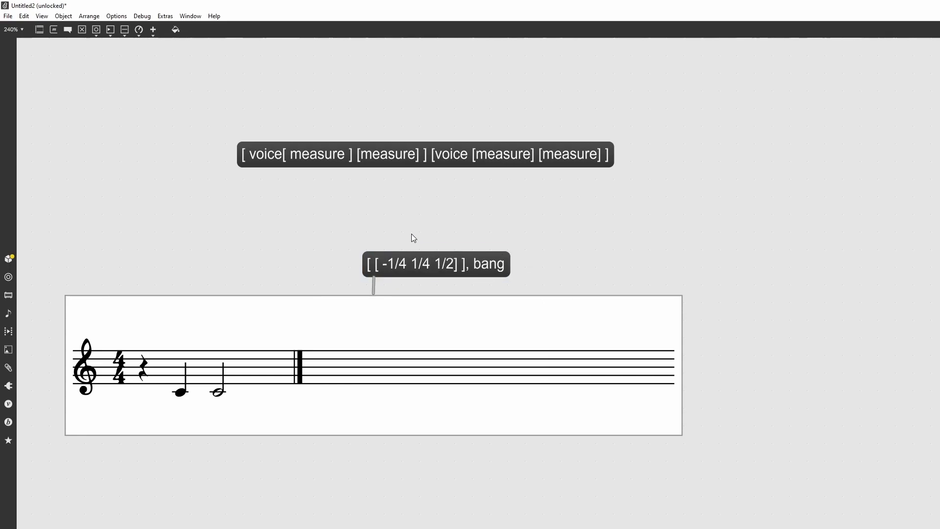
{"action": "mouse_move", "coordinate": [562, 241]}
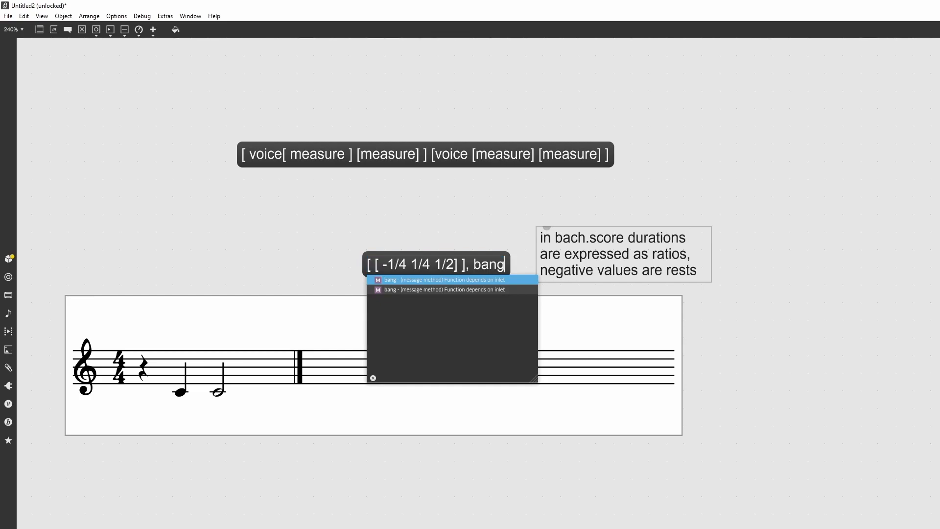
Duplicate the measure list in the rhythm message for a second voice, then select it for removal.
{"action": "double_click", "coordinate": [447, 263]}
{"action": "type", "text": "[ [ -1/4 1/4 1/2] ] "}
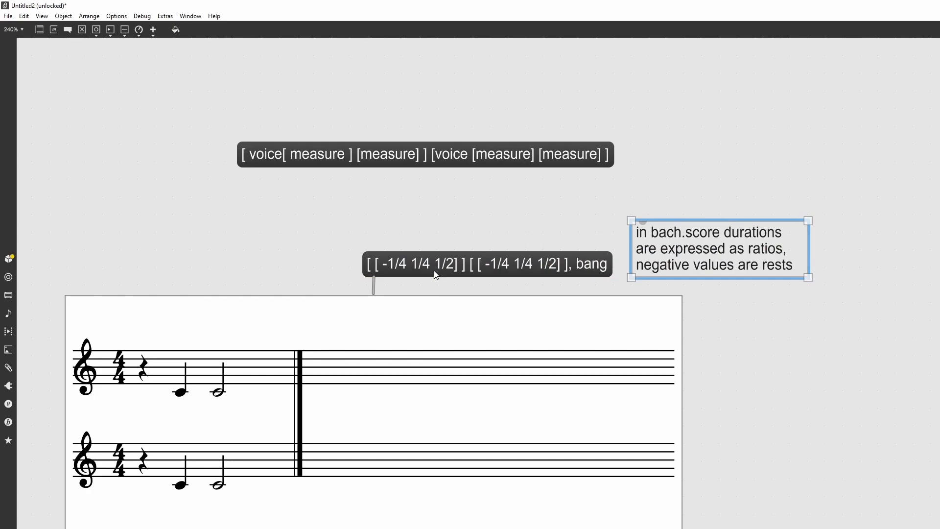
{"action": "left_click", "coordinate": [486, 263]}
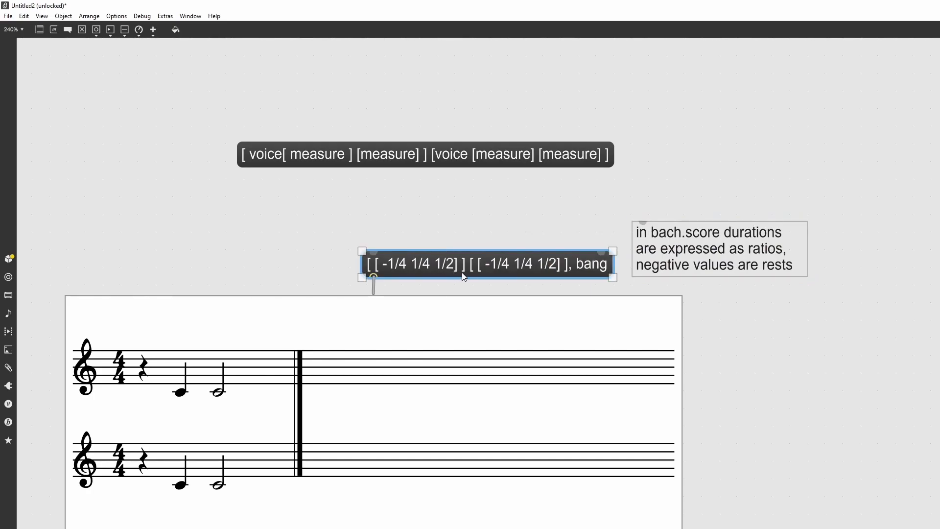
{"action": "mouse_move", "coordinate": [378, 208]}
{"action": "type", "text": "clefs a"}
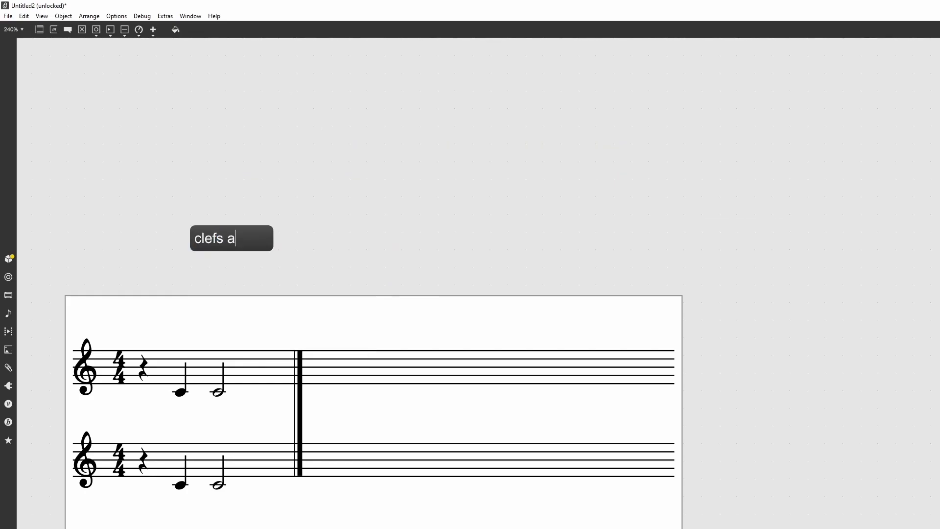
Finish the clefs auto message and enter clefs auto into a new automessage feeding the score.
{"action": "type", "text": "uto"}
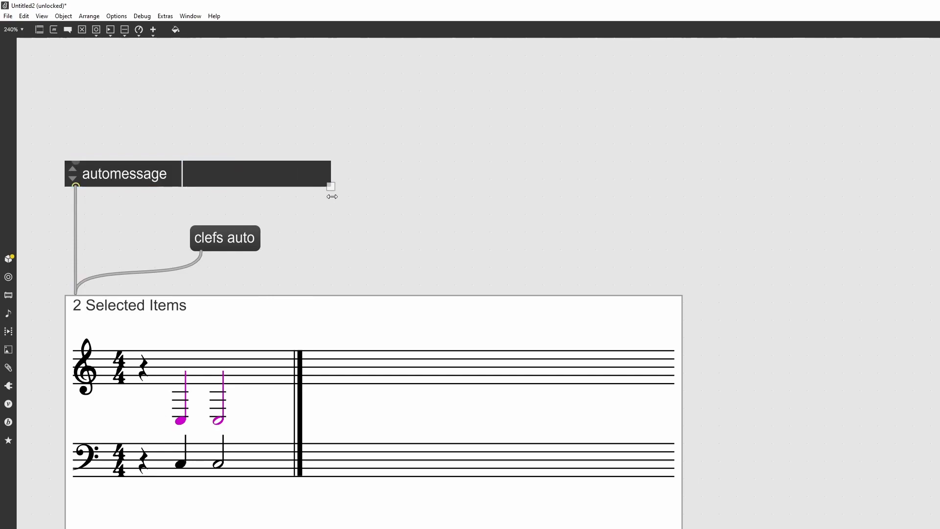
{"action": "type", "text": "c"}
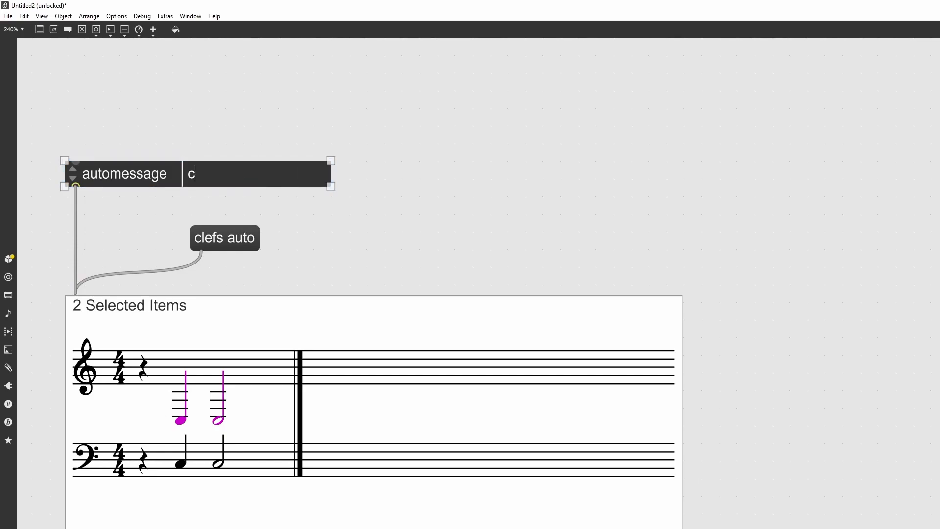
{"action": "type", "text": "lefs auto"}
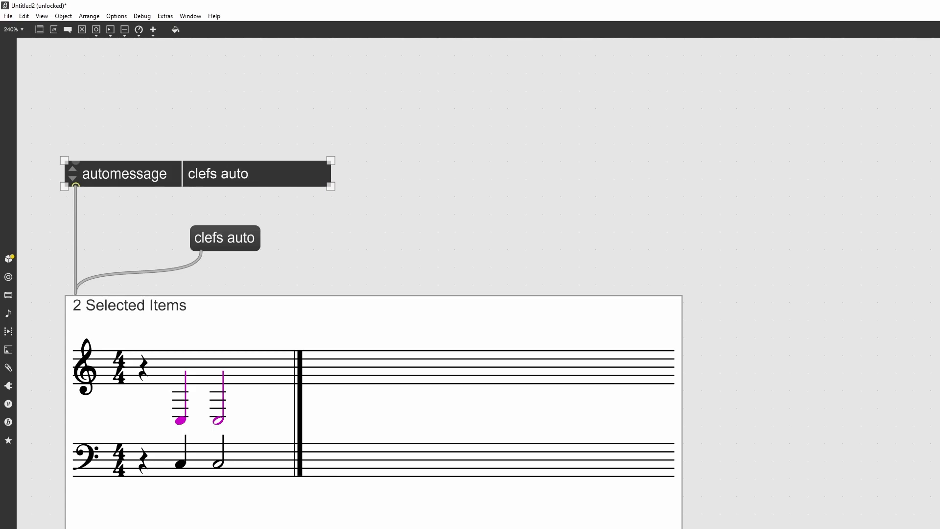
{"action": "left_click", "coordinate": [180, 367]}
{"action": "type", "text": "mic.rec"}
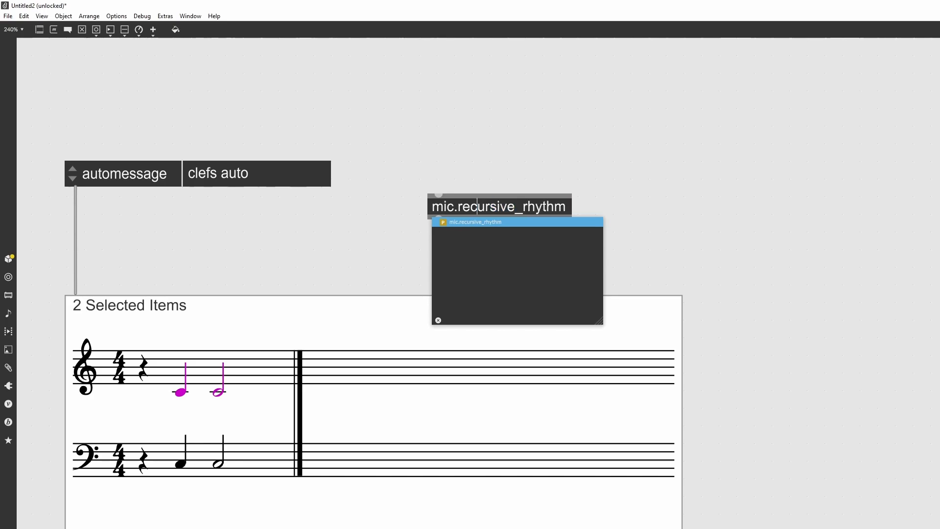
Create a bpatcher loading mic.recursive_rhythm and enlarge it to show its full interface.
{"action": "type", "text": "bpat"}
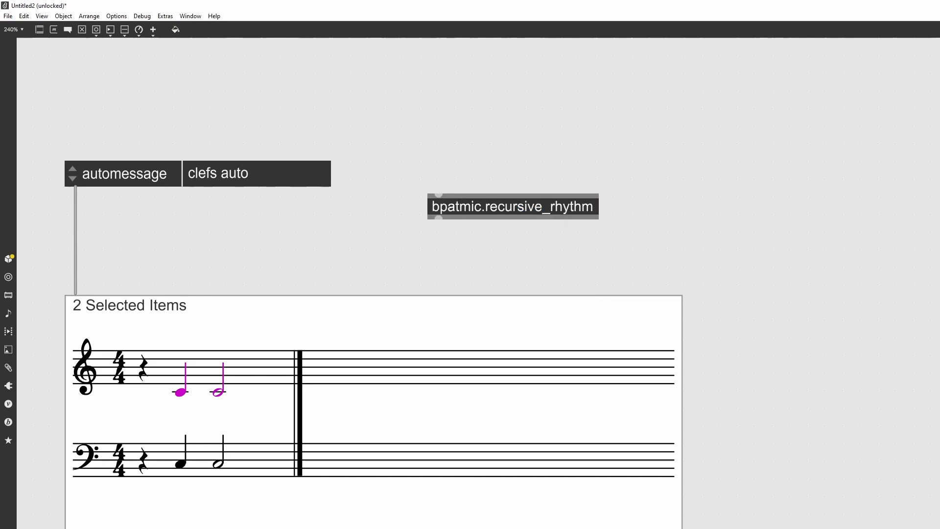
{"action": "left_click", "coordinate": [512, 206]}
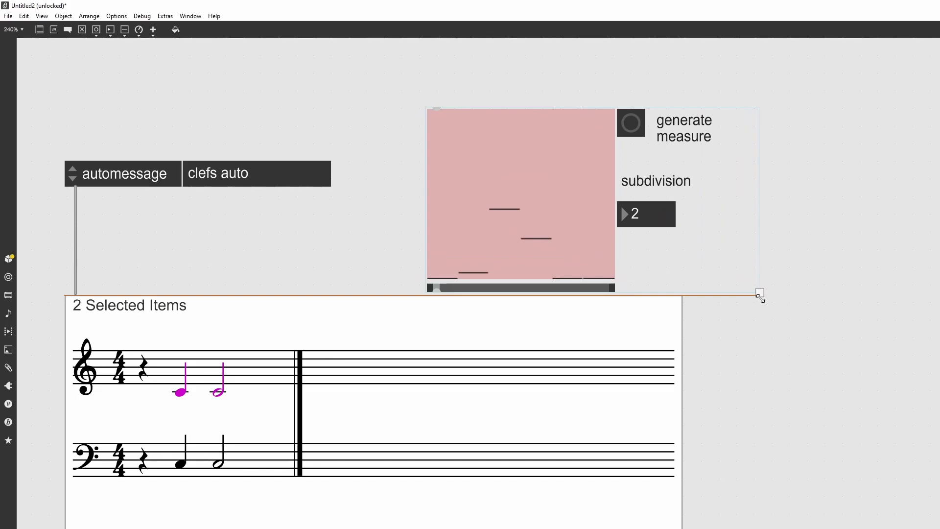
{"action": "left_click_drag", "start_coordinate": [760, 294], "coordinate": [728, 325]}
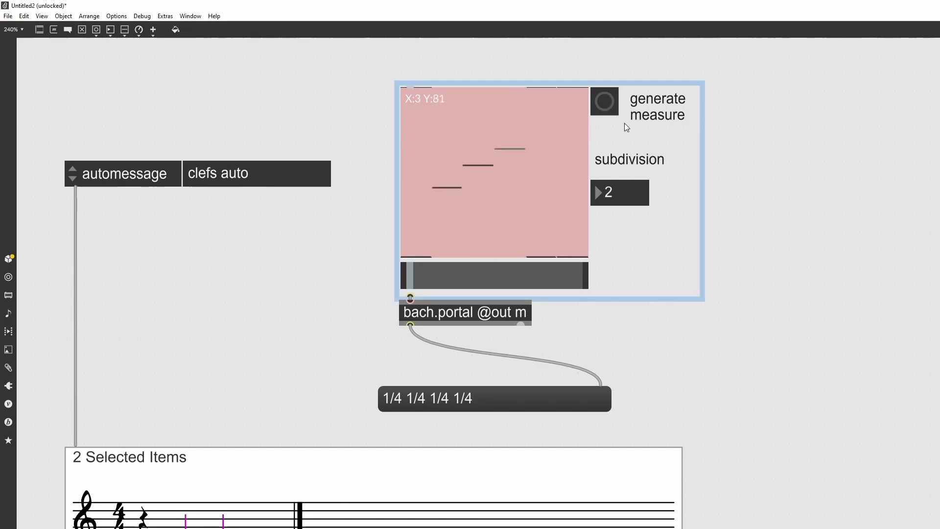
Generate several measures of subdivision-3 durations and move the readout message aside.
{"action": "left_click", "coordinate": [604, 101]}
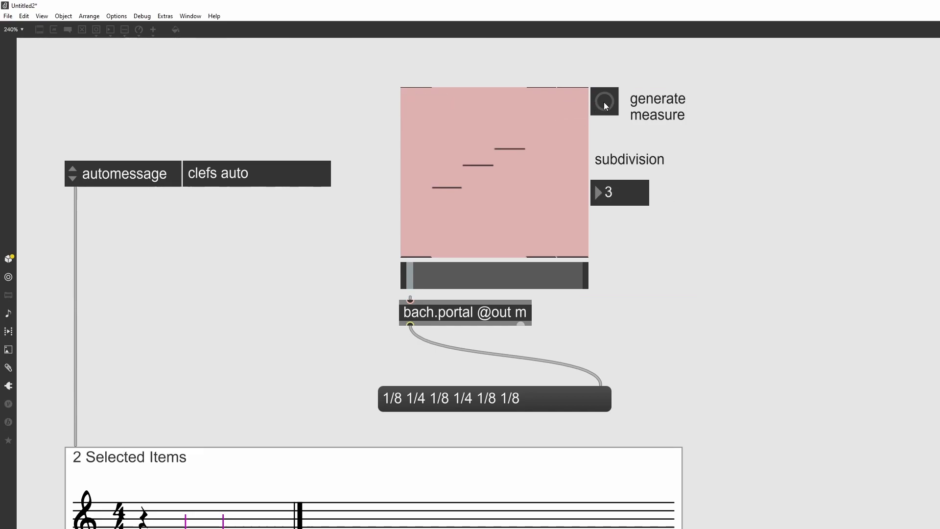
{"action": "left_click", "coordinate": [604, 100]}
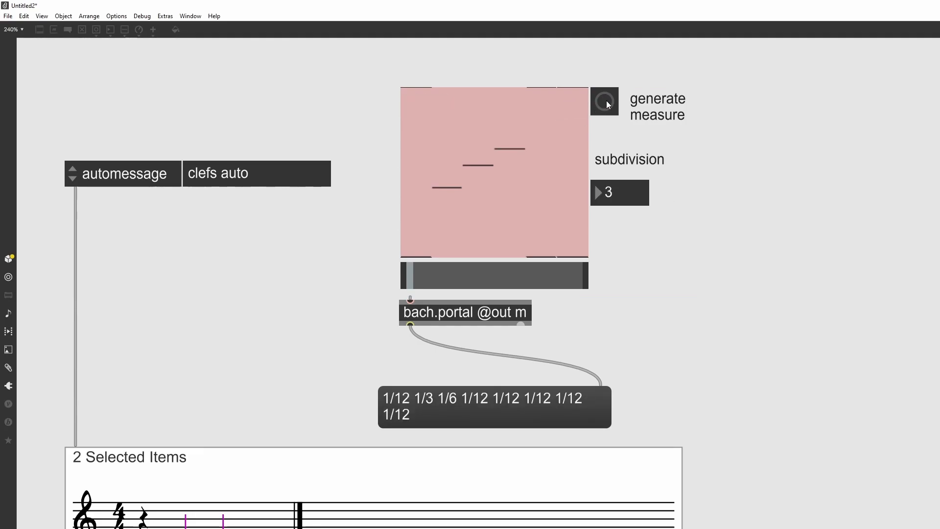
{"action": "left_click", "coordinate": [604, 101]}
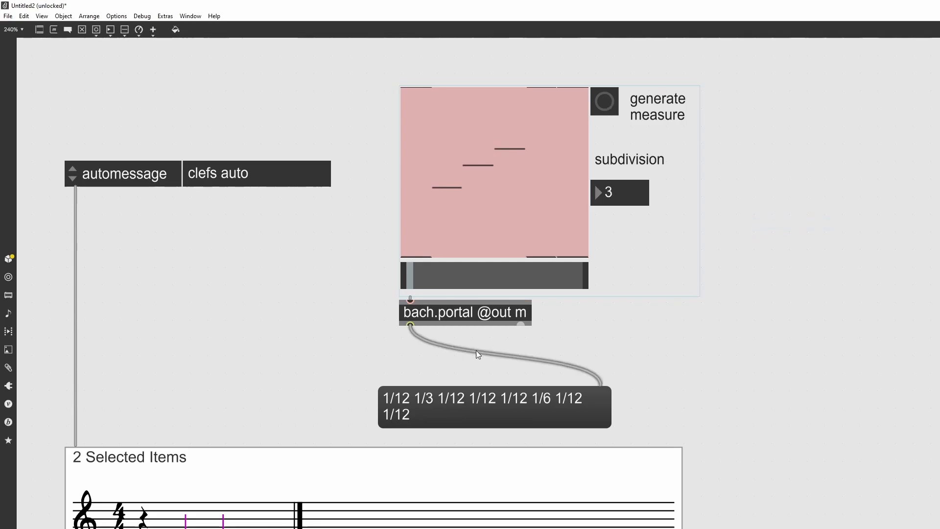
{"action": "mouse_move", "coordinate": [429, 344]}
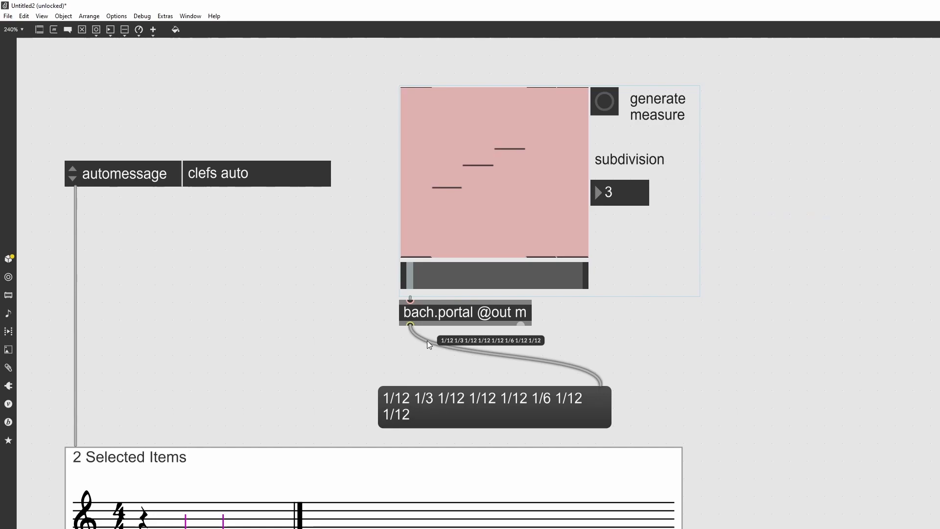
{"action": "left_click_drag", "start_coordinate": [465, 312], "coordinate": [656, 345]}
{"action": "type", "text": "t b"}
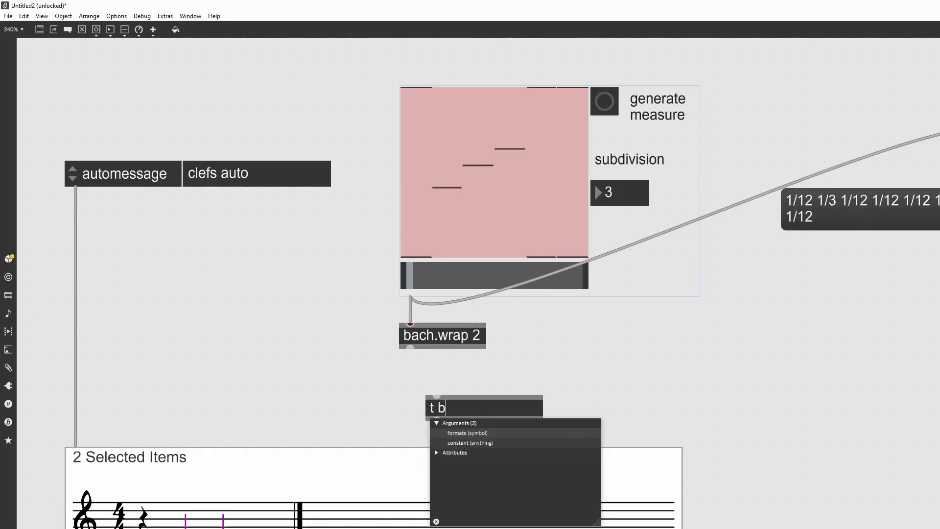
Complete the t b l trigger, wire it to bach.score, and generate new measures into the score.
{"action": "type", "text": "l"}
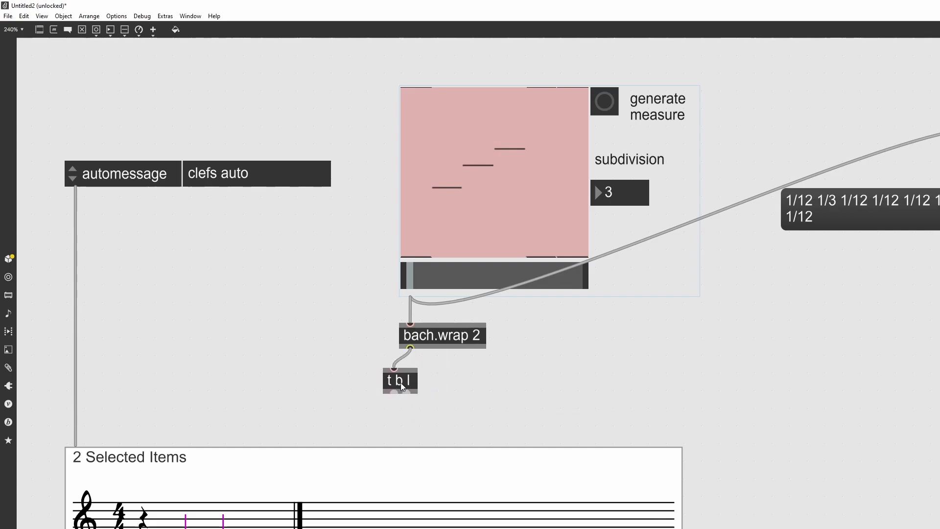
{"action": "left_click_drag", "start_coordinate": [411, 390], "coordinate": [273, 447]}
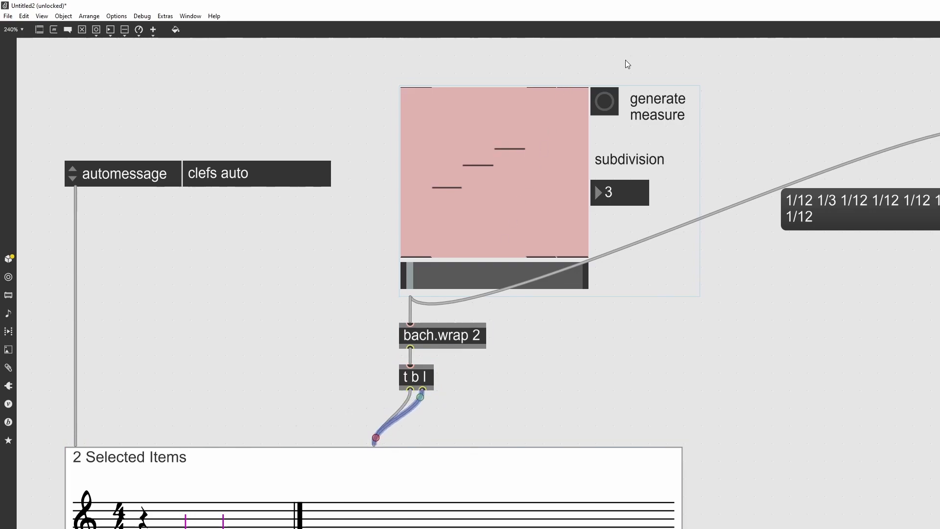
{"action": "left_click", "coordinate": [604, 101]}
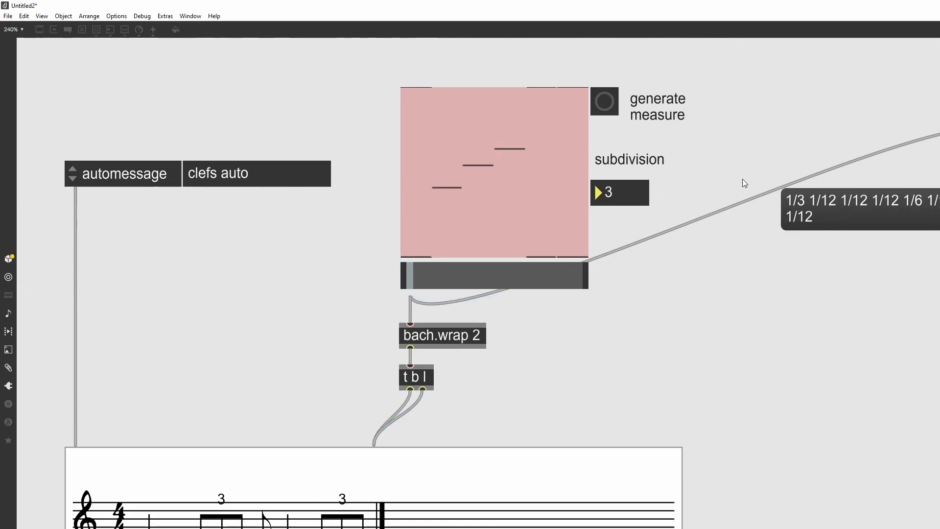
{"action": "left_click", "coordinate": [610, 193]}
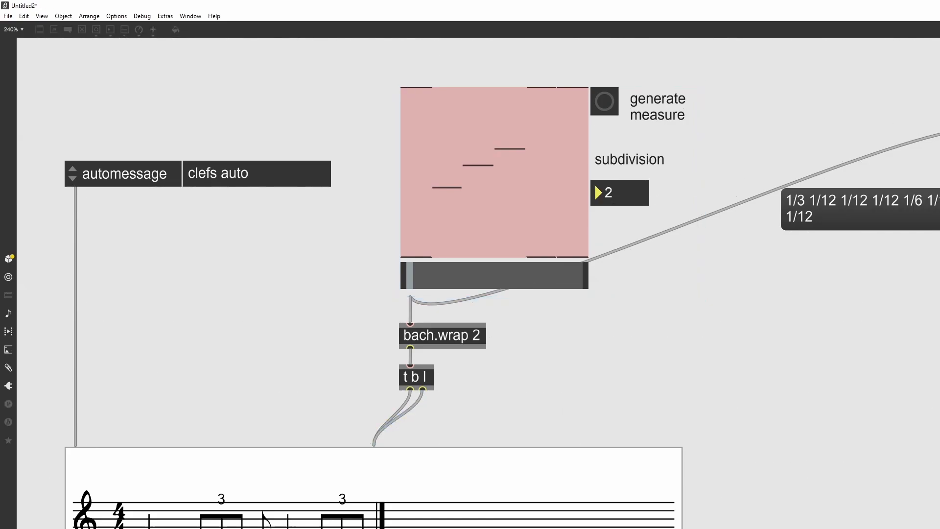
{"action": "left_click", "coordinate": [604, 101]}
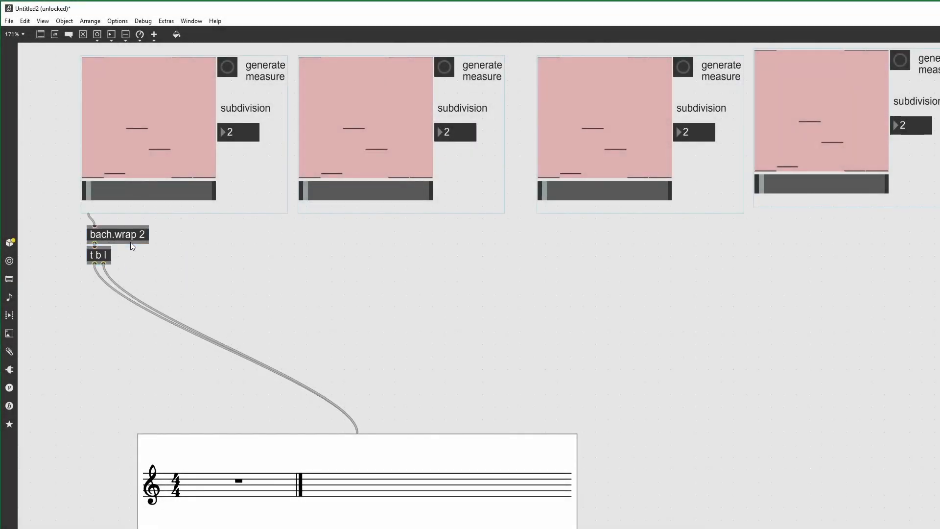
Move the bach.wrap and trigger objects underneath the row of generators.
{"action": "left_click_drag", "start_coordinate": [116, 234], "coordinate": [379, 330]}
{"action": "type", "text": "bach.collect"}
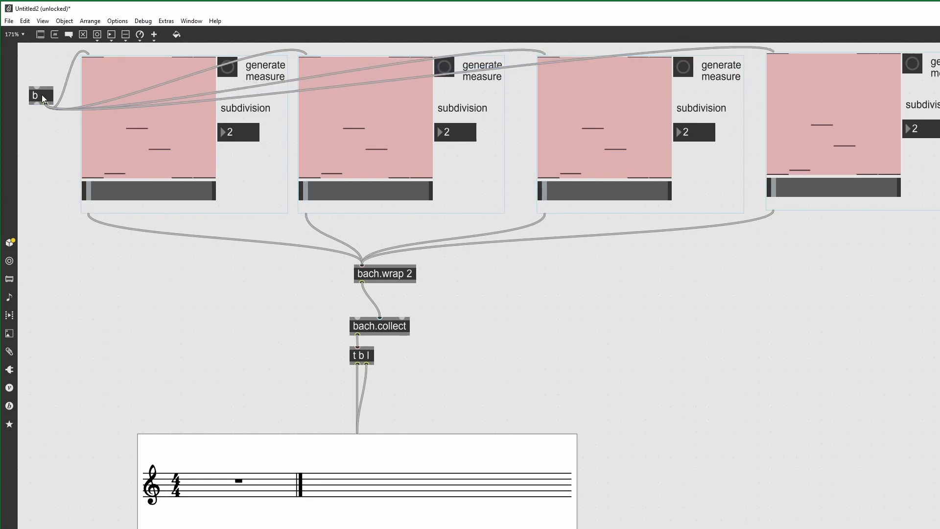
Add a deferlow object below the bang, routing it toward bach.collect.
{"action": "left_click", "coordinate": [40, 96]}
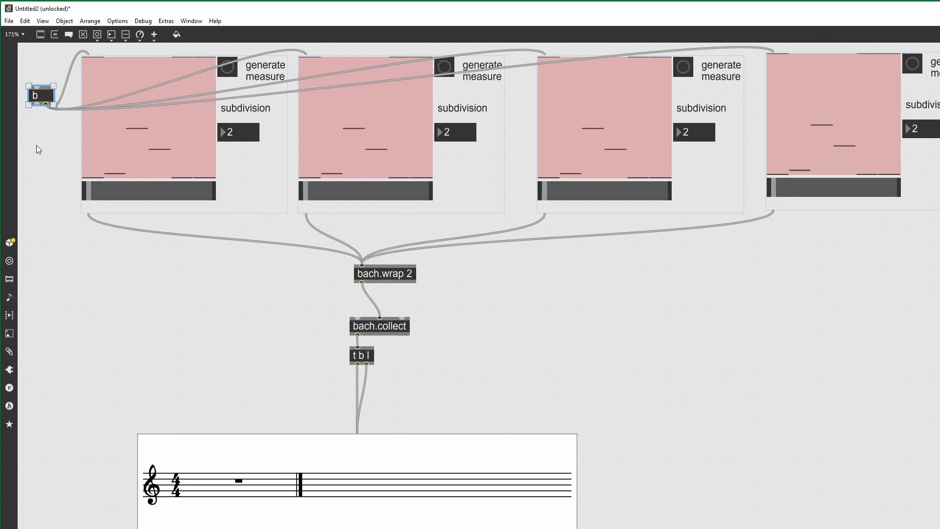
{"action": "type", "text": "deferlow"}
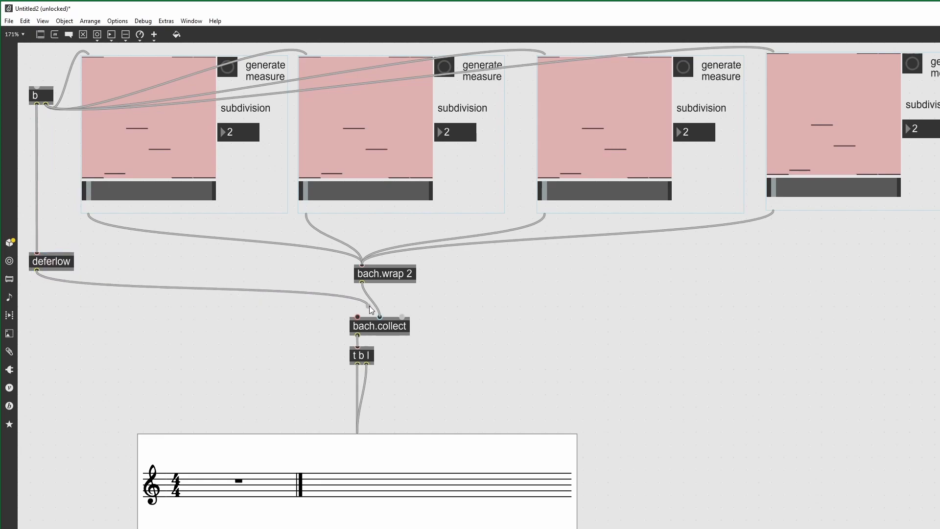
{"action": "left_click_drag", "start_coordinate": [51, 260], "coordinate": [45, 277]}
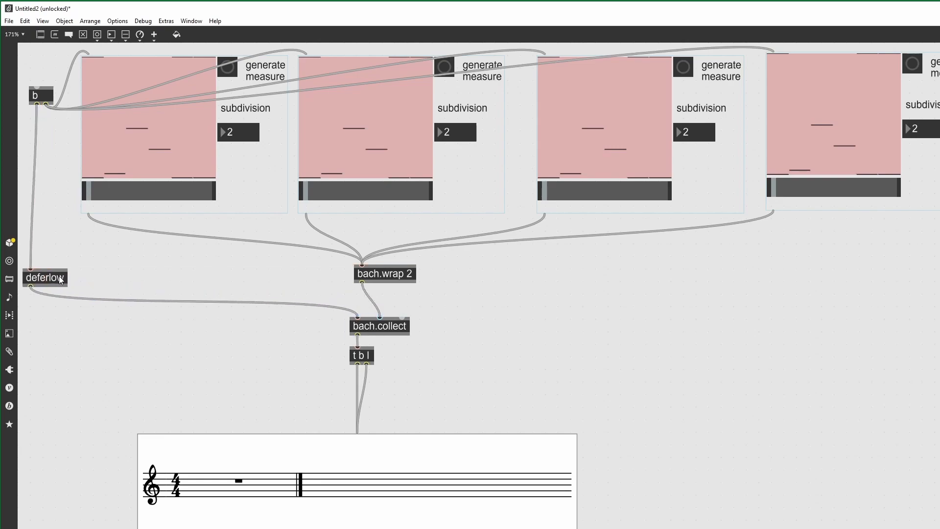
Add the comment 'wait for recursive process to finish!' beside the deferlow.
{"action": "left_click", "coordinate": [45, 277]}
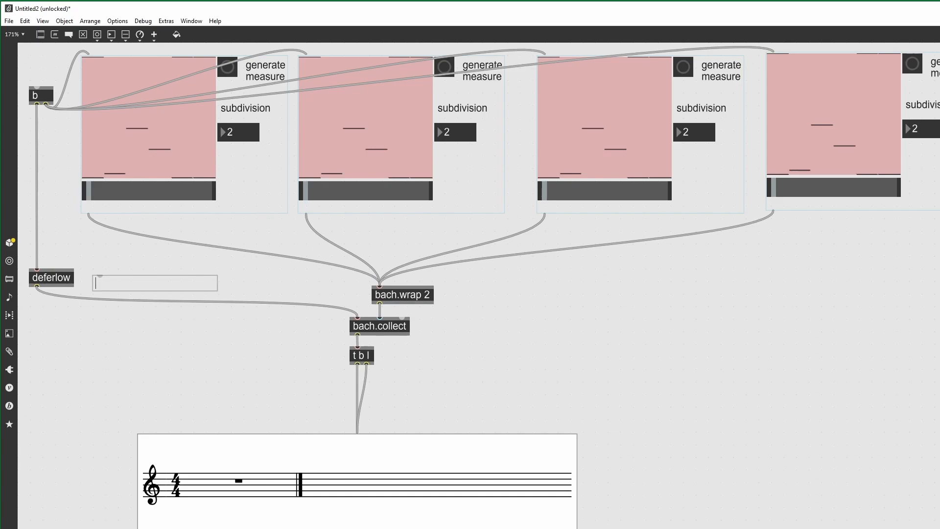
{"action": "type", "text": "wait for"}
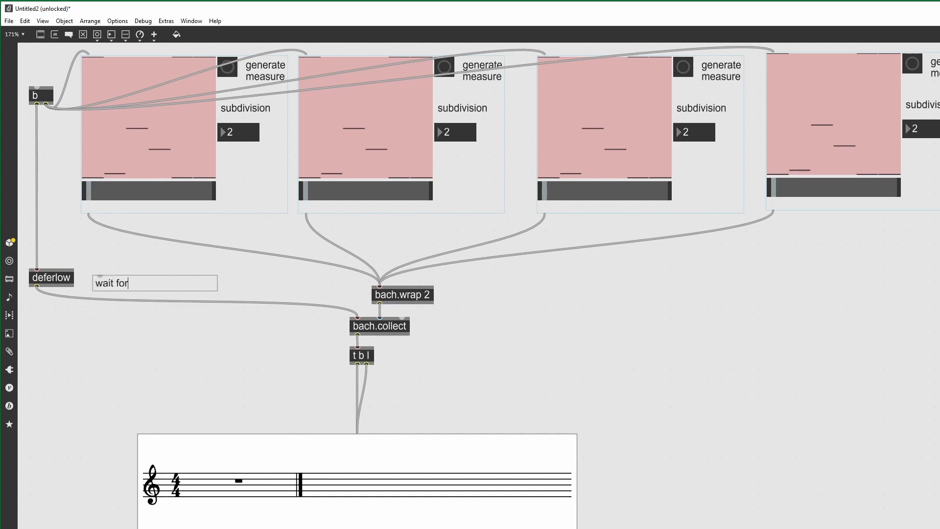
{"action": "type", "text": "recursive"}
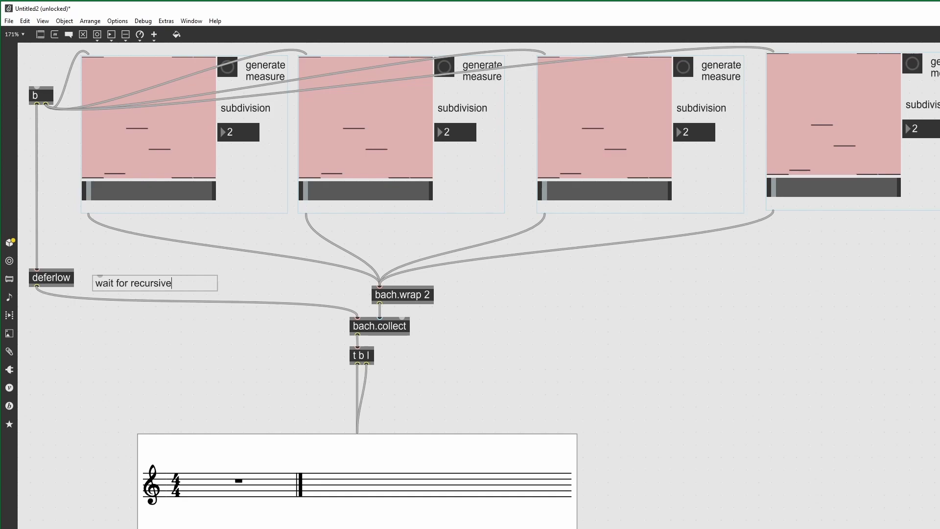
{"action": "type", "text": "process to"}
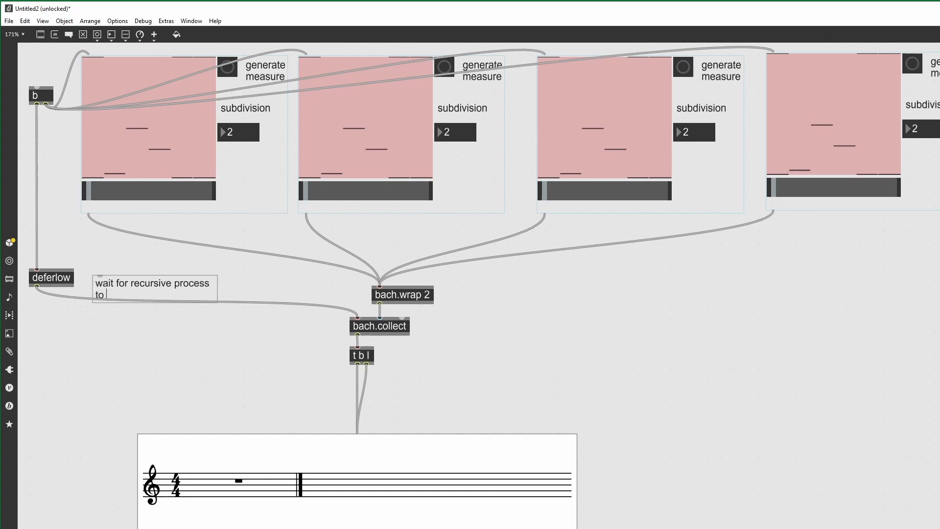
{"action": "type", "text": "finish!"}
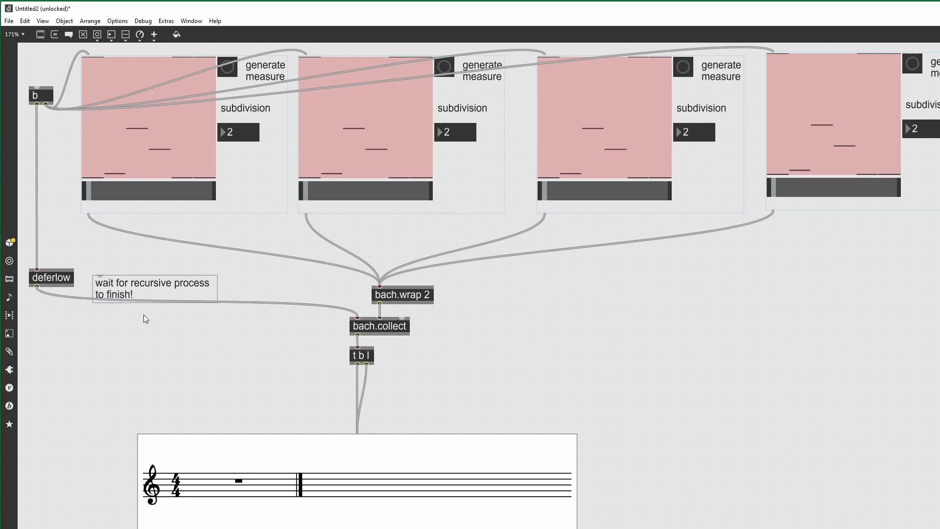
{"action": "left_click", "coordinate": [150, 282]}
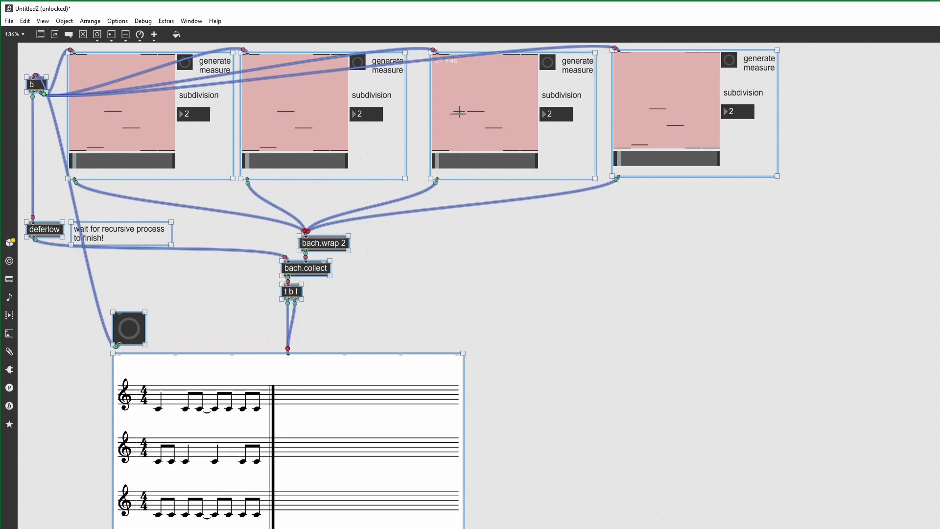
{"action": "mouse_move", "coordinate": [491, 124]}
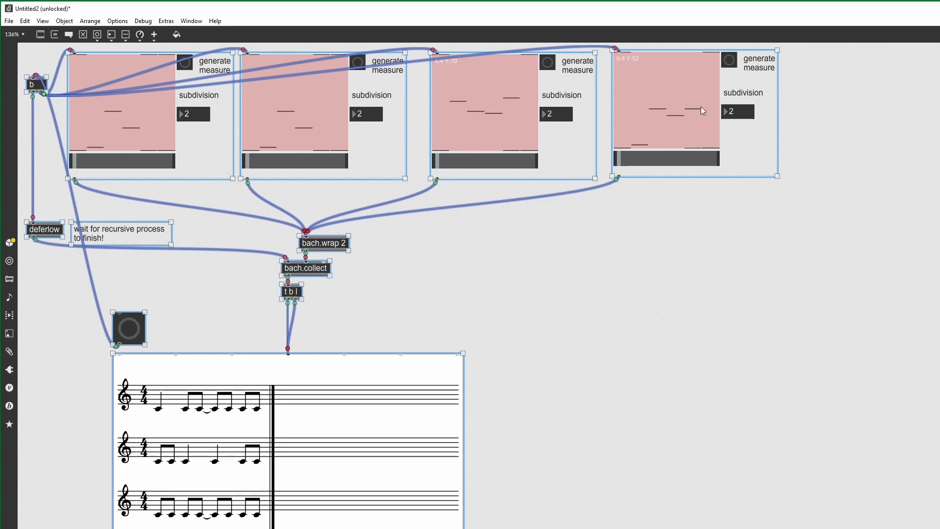
Adjust a generator's subdivision via its context menu and regenerate the rhythms.
{"action": "right_click", "coordinate": [702, 111]}
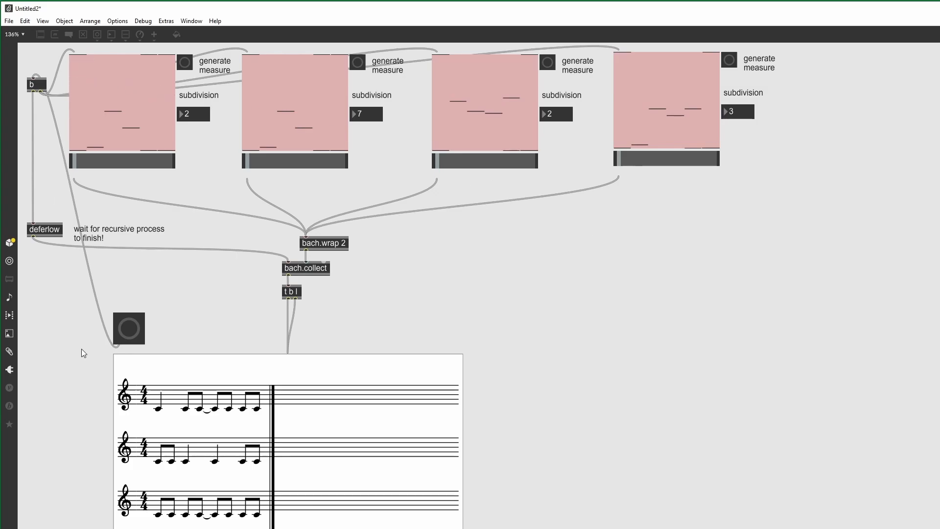
{"action": "left_click", "coordinate": [129, 329]}
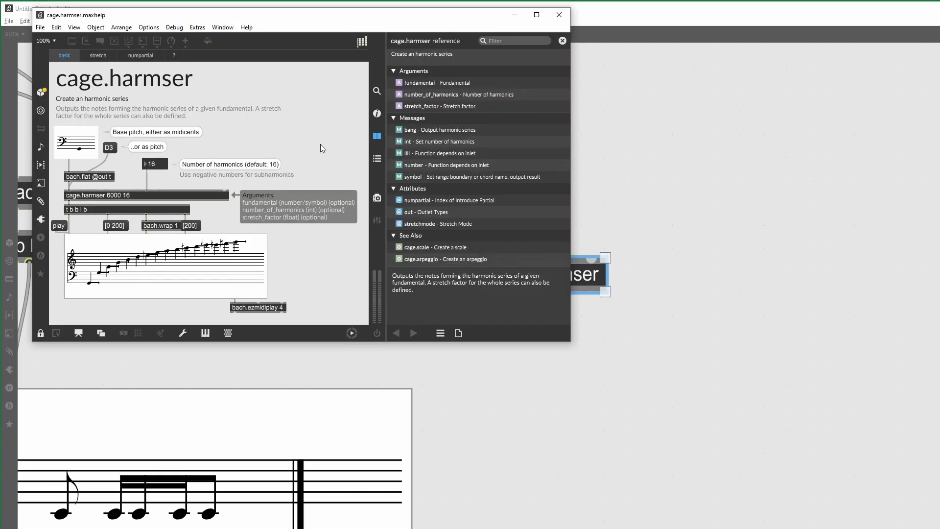
Copy the harmonic series example from the cage.harmser help into the patch.
{"action": "left_click", "coordinate": [39, 333]}
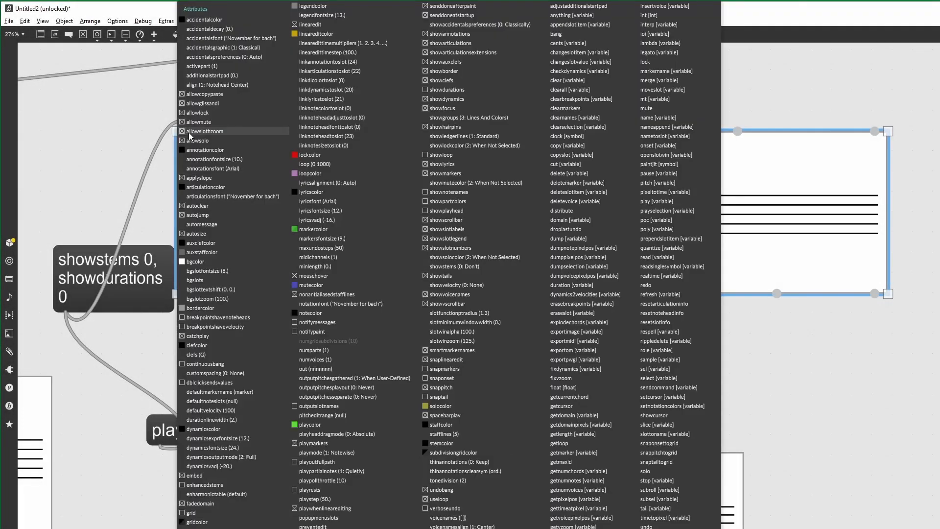
{"action": "mouse_move", "coordinate": [191, 137]}
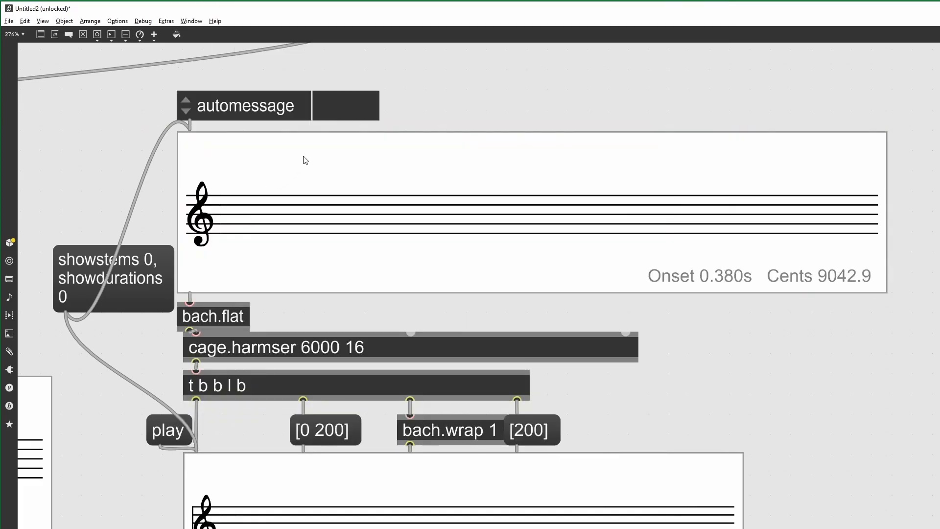
Set the automessage to 'dump c' and raise the roll's fundamental to 5100 cents in bass clef.
{"action": "type", "text": "dump c"}
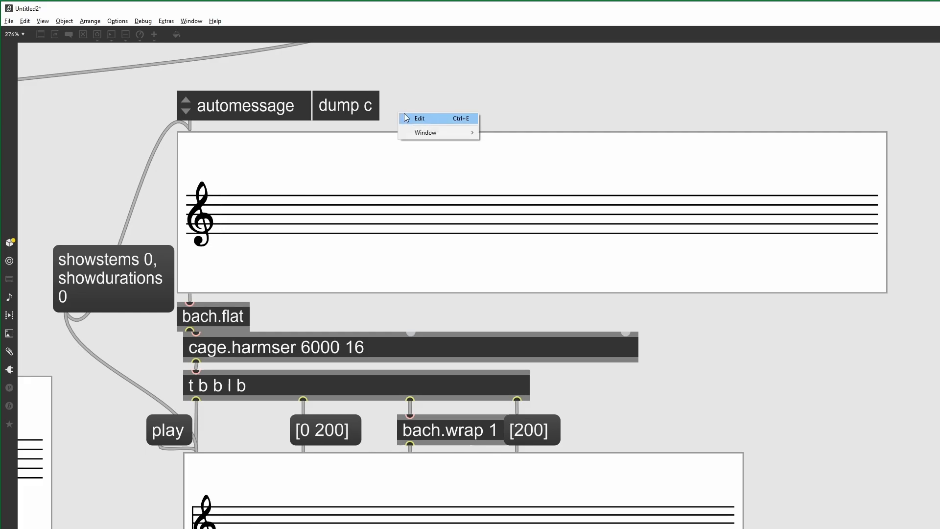
{"action": "left_click", "coordinate": [418, 117]}
{"action": "type", "text": "clefs f"}
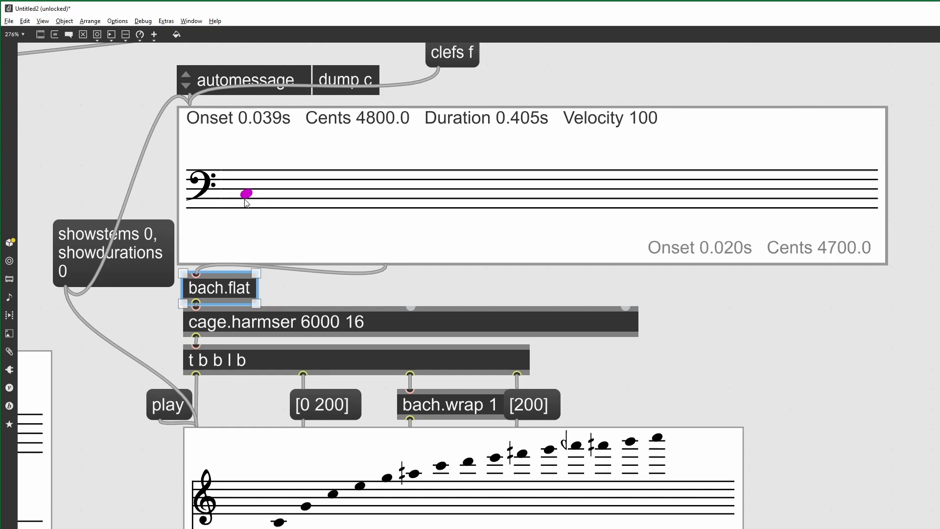
{"action": "left_click", "coordinate": [322, 347]}
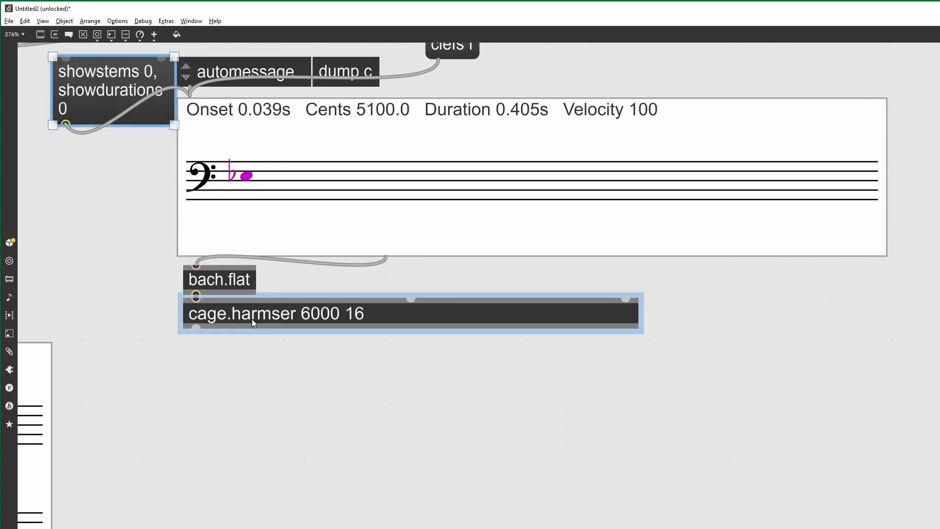
Add bach.length below the harmonic series with a 'how many voices' comment.
{"action": "left_click_drag", "start_coordinate": [276, 314], "coordinate": [446, 351]}
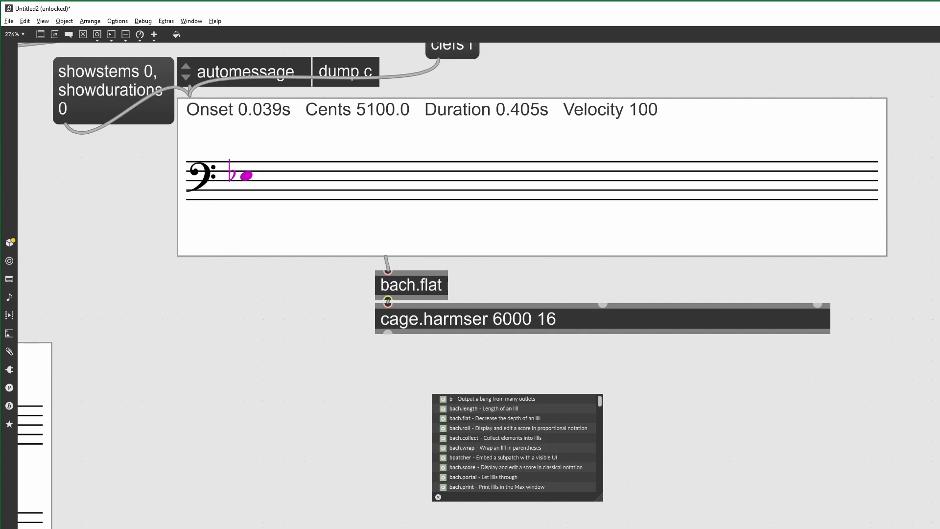
{"action": "left_click", "coordinate": [474, 408]}
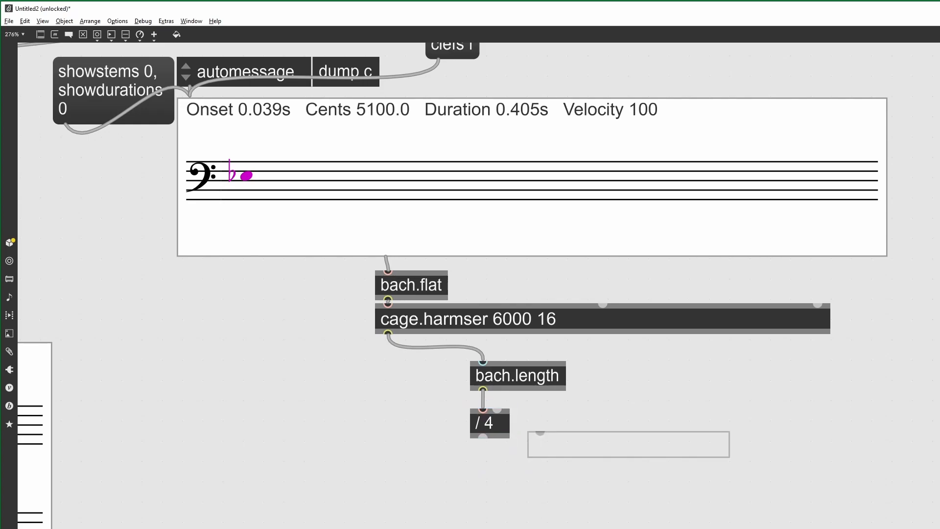
{"action": "type", "text": "how many"}
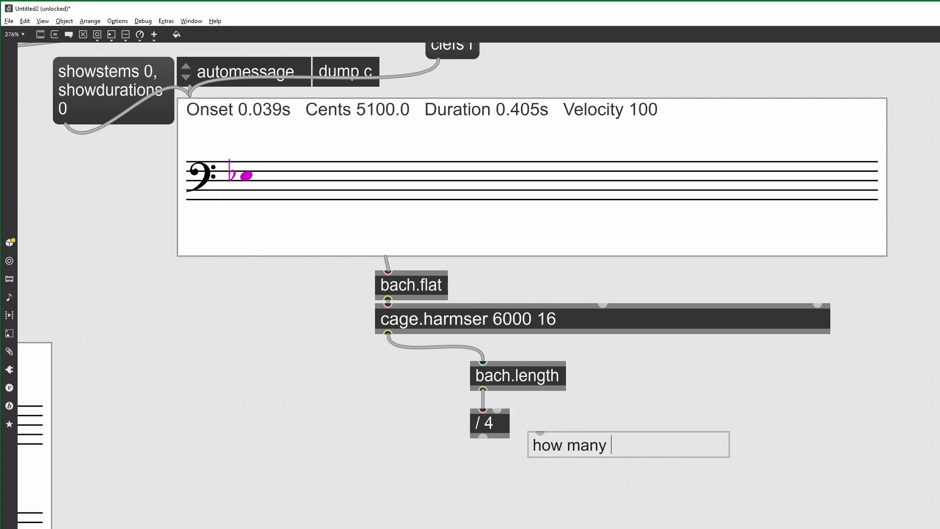
{"action": "type", "text": "voices"}
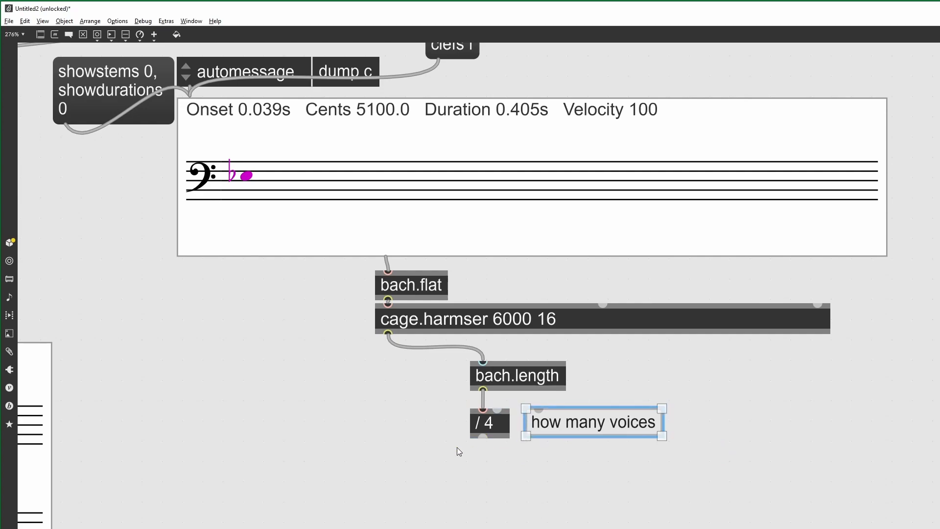
{"action": "mouse_move", "coordinate": [437, 460]}
{"action": "type", "text": "bach.group"}
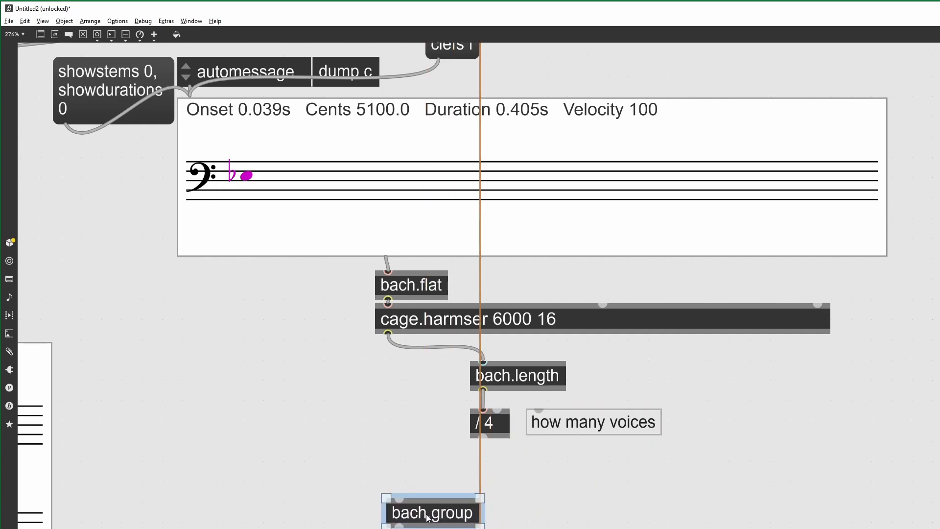
Feed the voice count into a 'count $1' message driving bach.group into four groups.
{"action": "type", "text": "count $"}
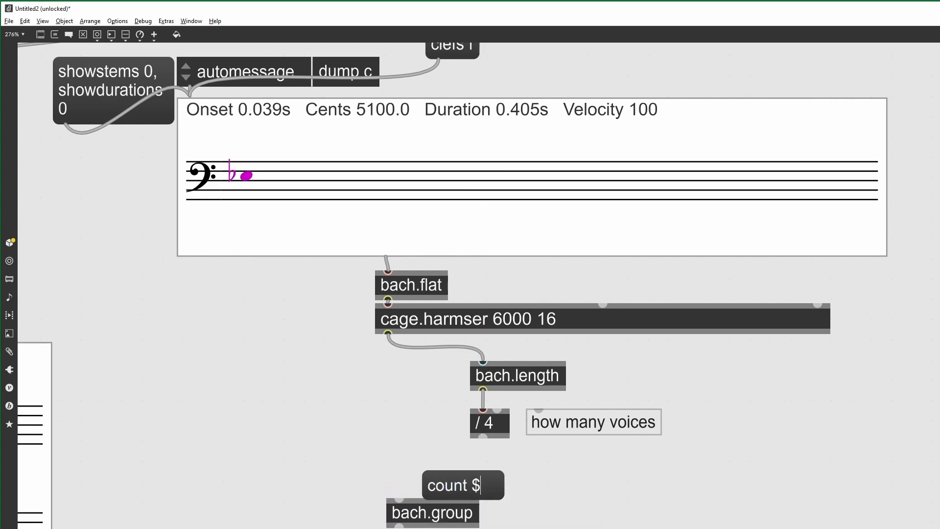
{"action": "left_click_drag", "start_coordinate": [483, 436], "coordinate": [435, 471]}
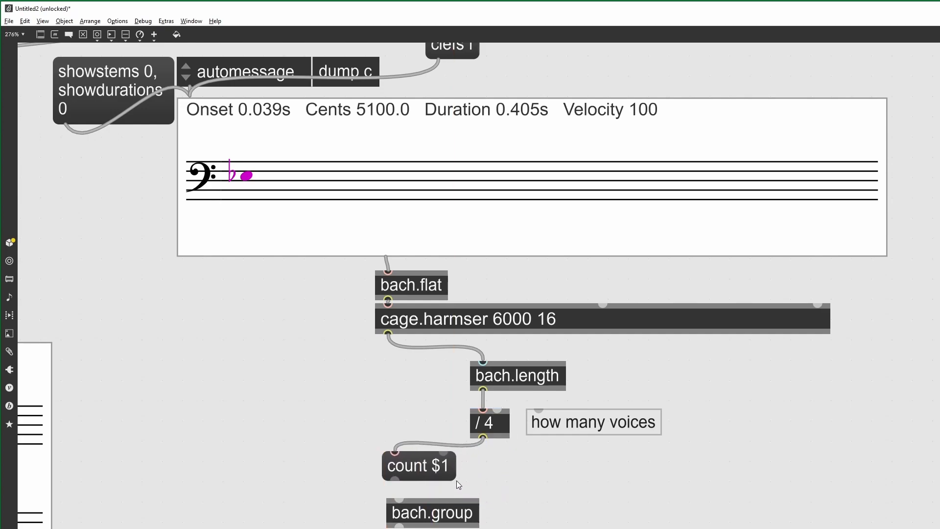
{"action": "left_click", "coordinate": [432, 512]}
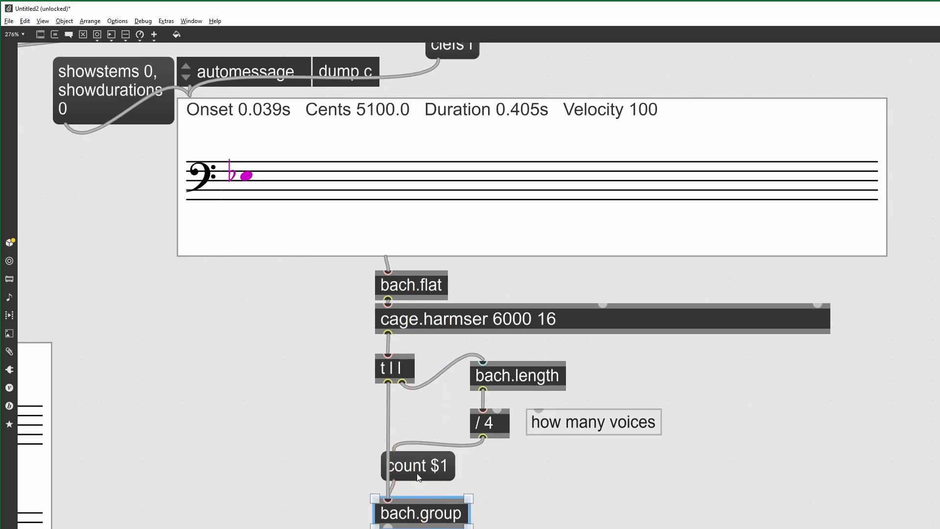
{"action": "scroll", "scroll_direction": "down", "scroll_amount": 3}
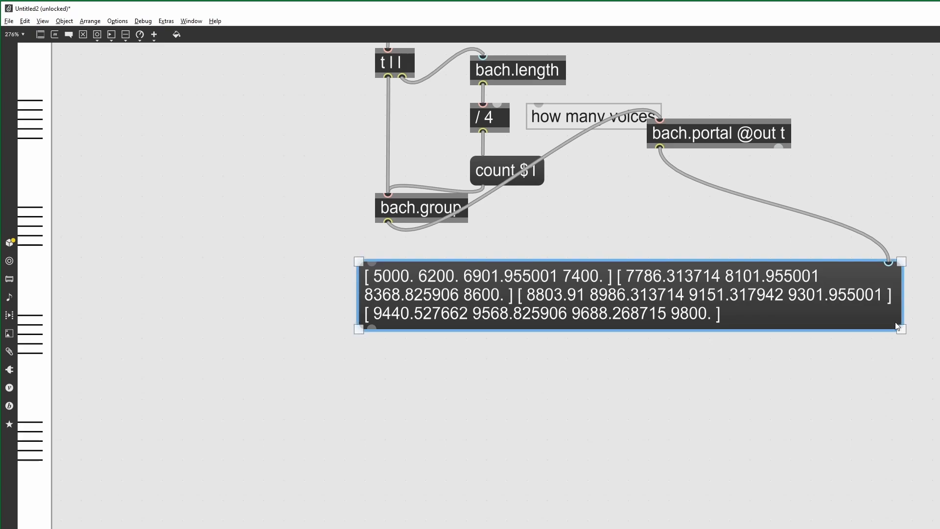
{"action": "mouse_move", "coordinate": [564, 285]}
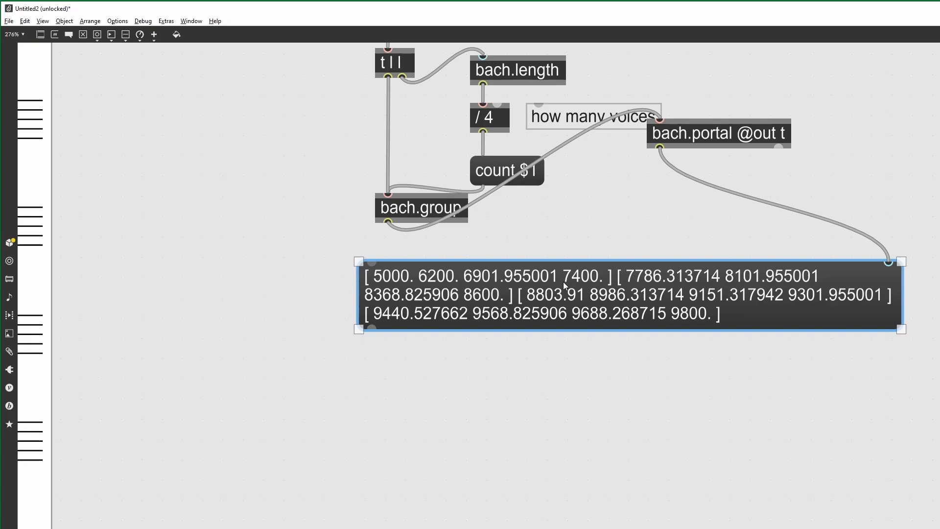
{"action": "mouse_move", "coordinate": [453, 188]}
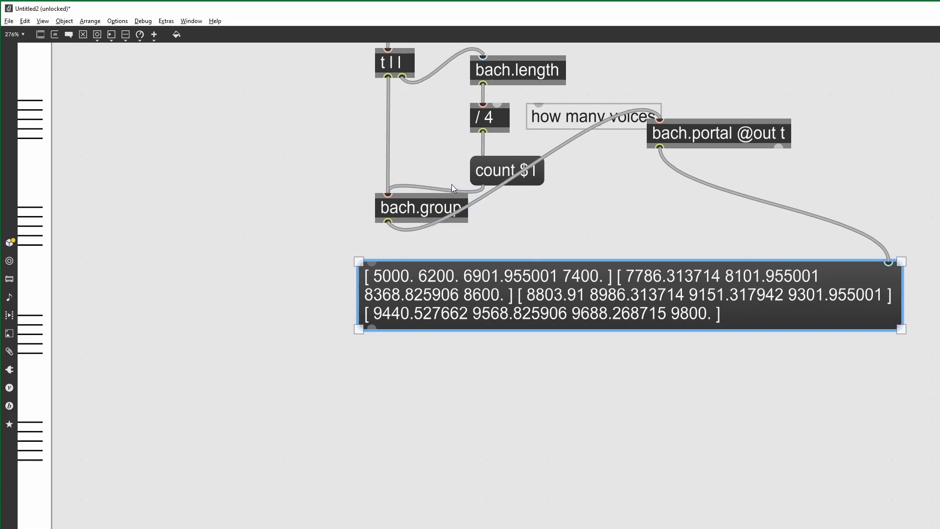
{"action": "mouse_move", "coordinate": [451, 192]}
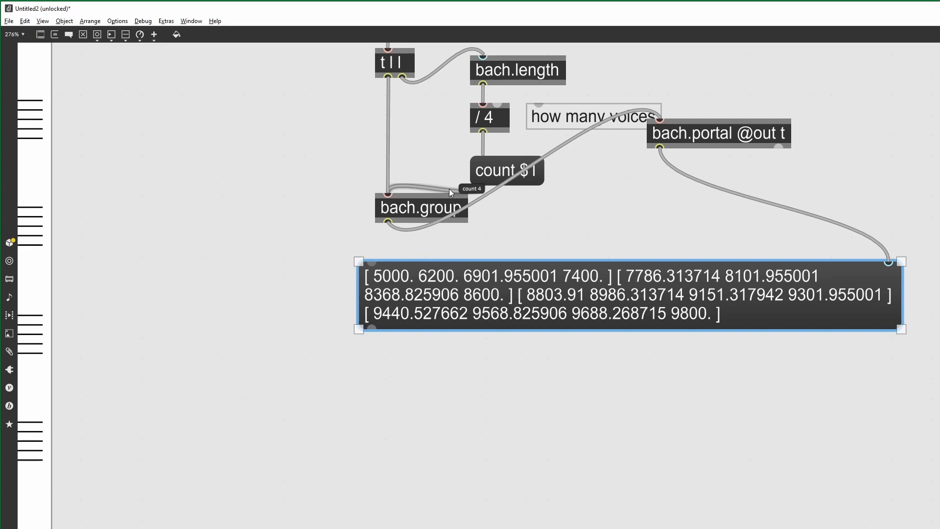
{"action": "mouse_move", "coordinate": [553, 242]}
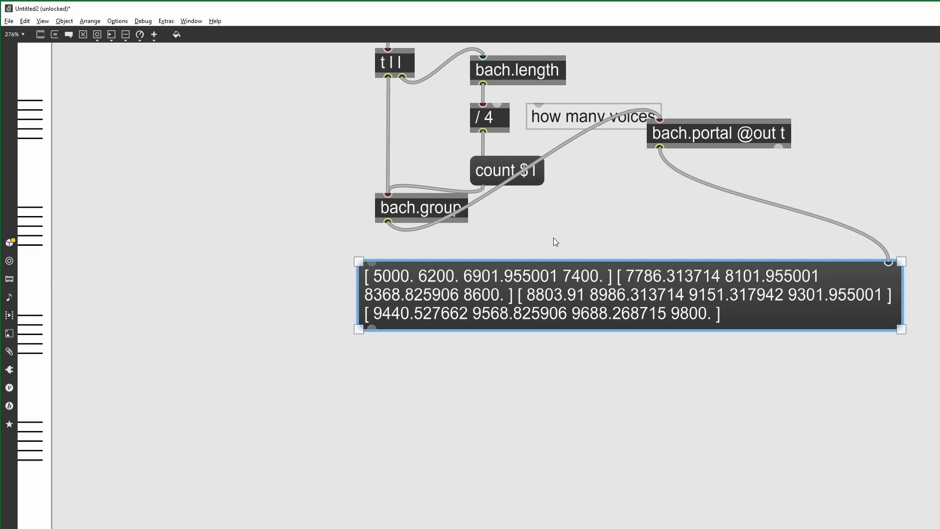
{"action": "mouse_move", "coordinate": [736, 96]}
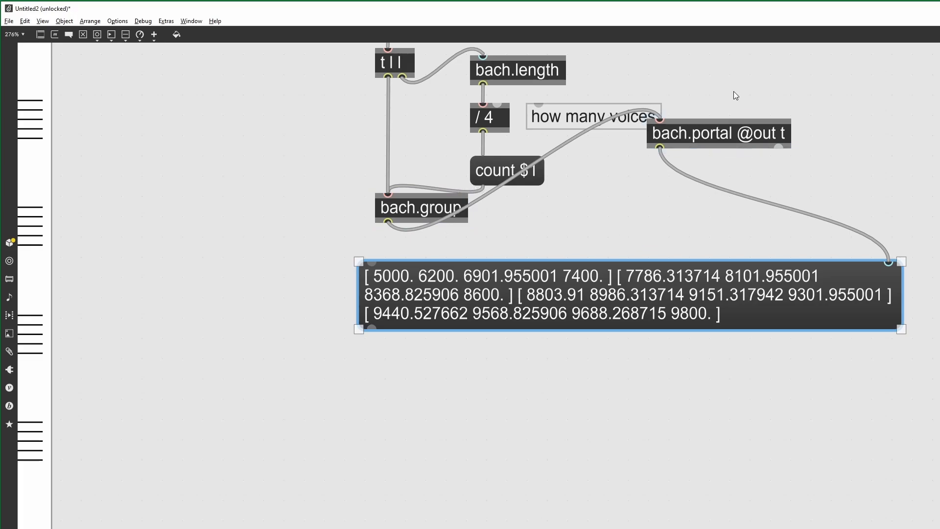
Remove the temporary portal and display and create a bach.lookup fed by bach.group.
{"action": "key", "text": "Delete"}
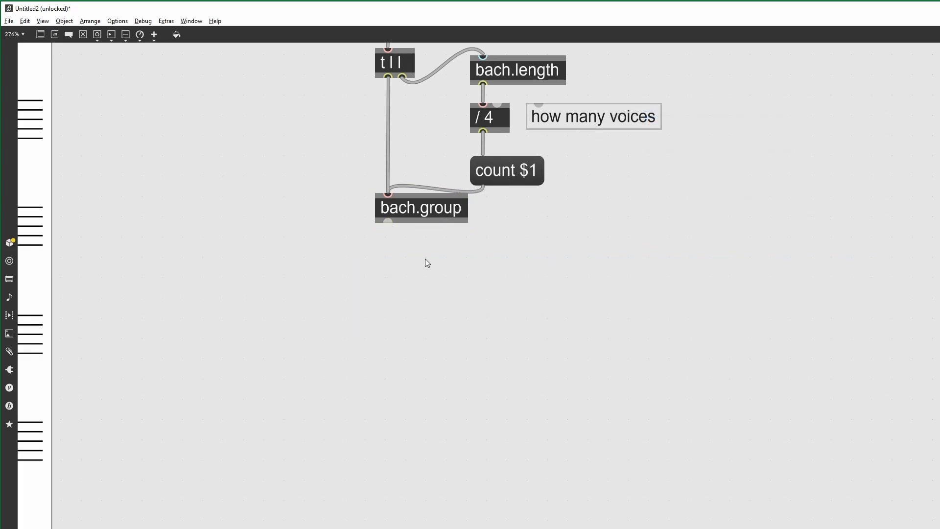
{"action": "type", "text": "bach.lookup"}
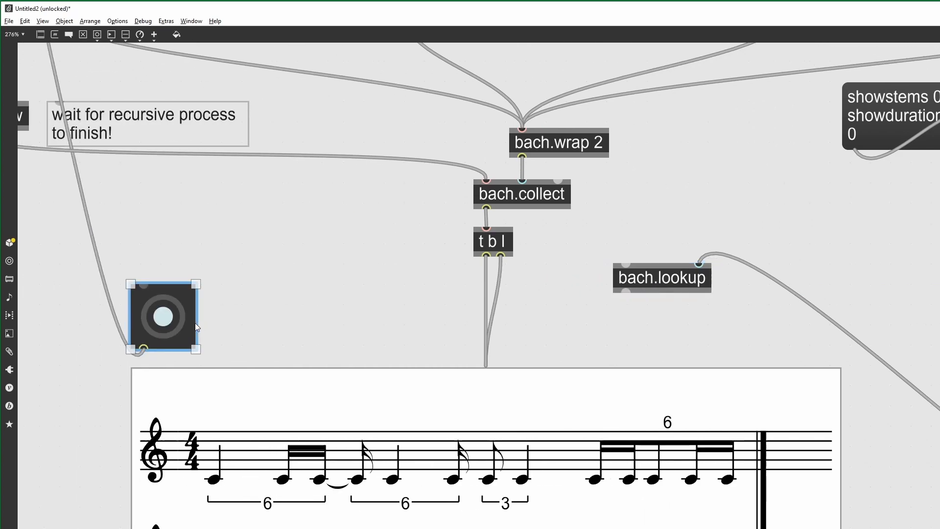
{"action": "left_click_drag", "start_coordinate": [161, 315], "coordinate": [65, 305]}
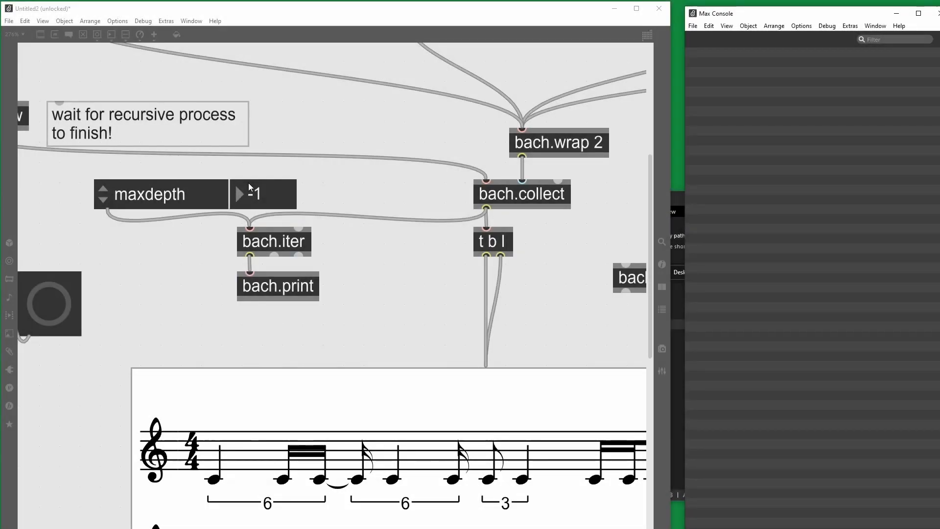
Print the rhythms at maxdepth 1, 2 and 3 to the console.
{"action": "left_click", "coordinate": [239, 194]}
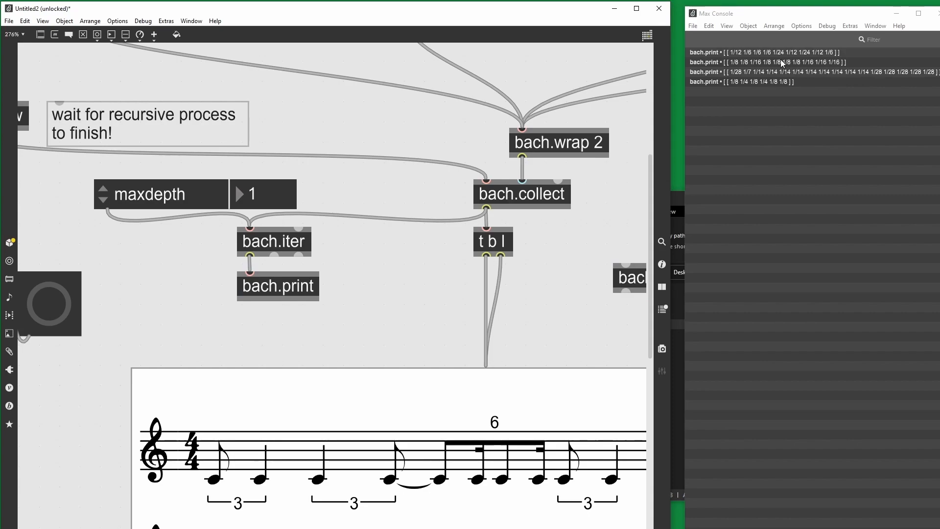
{"action": "mouse_move", "coordinate": [477, 134]}
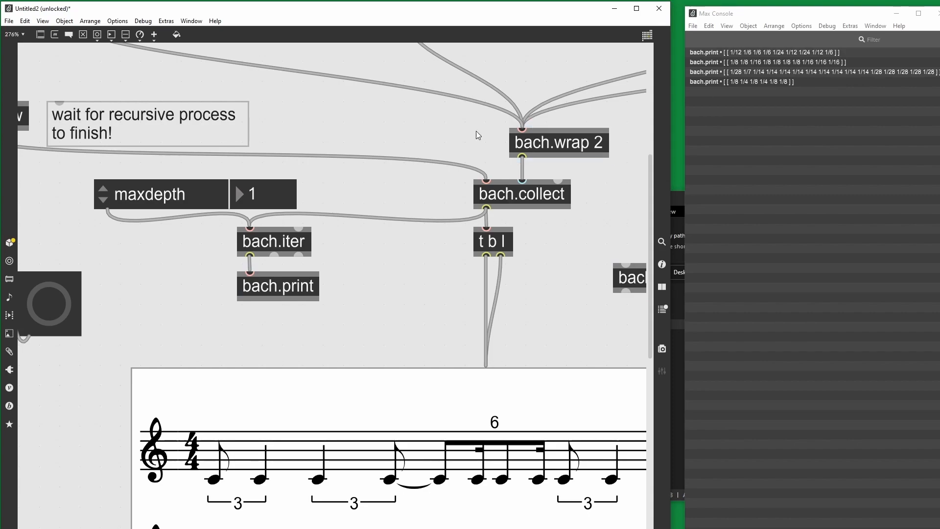
{"action": "type", "text": "2"}
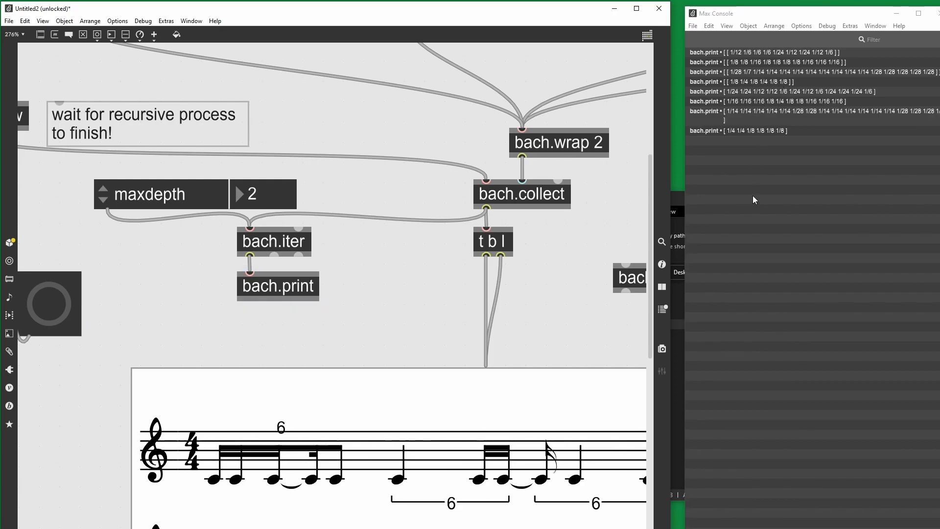
{"action": "left_click", "coordinate": [239, 193]}
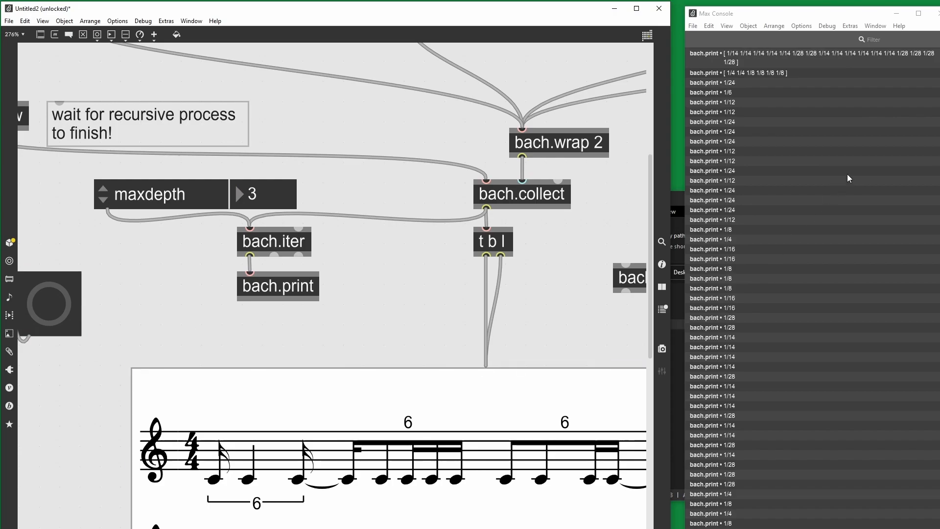
{"action": "mouse_move", "coordinate": [748, 362]}
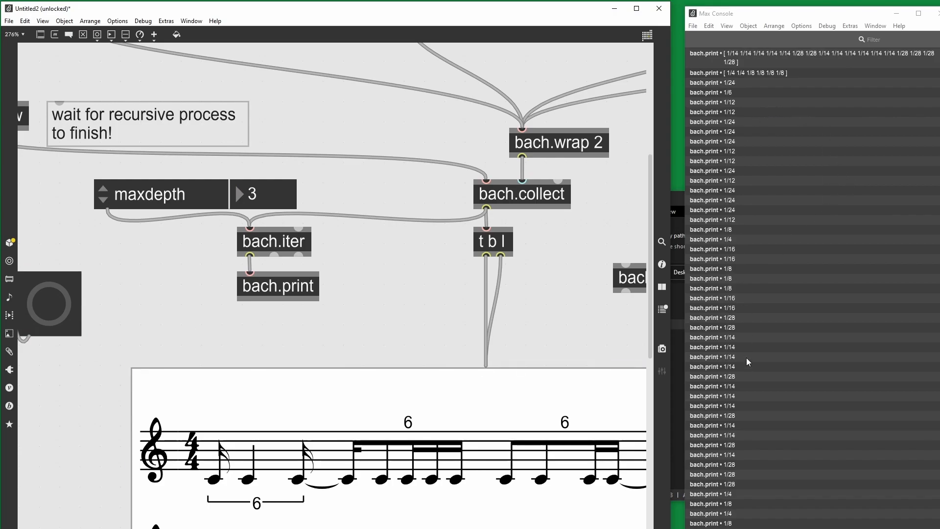
{"action": "mouse_move", "coordinate": [747, 365]}
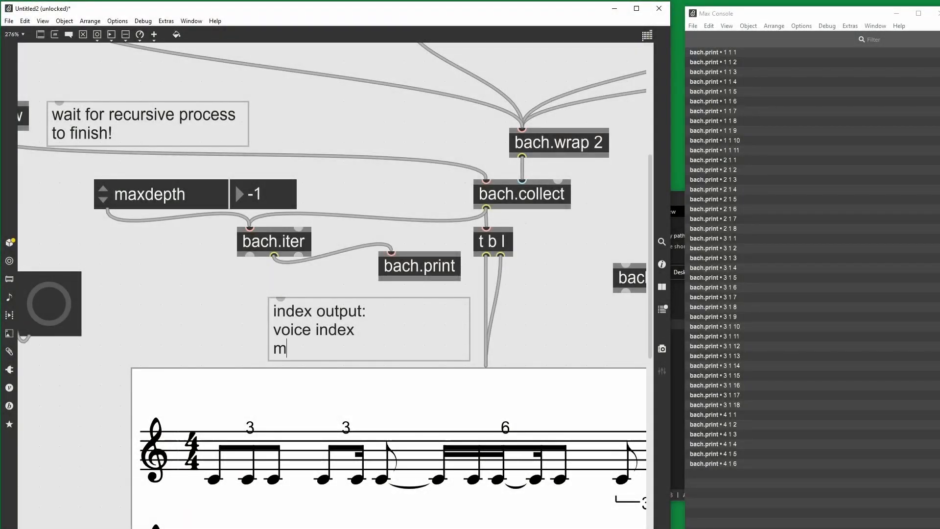
Write the comment 'index output: voice index, measure index, note index (in measure)'.
{"action": "type", "text": "easure in"}
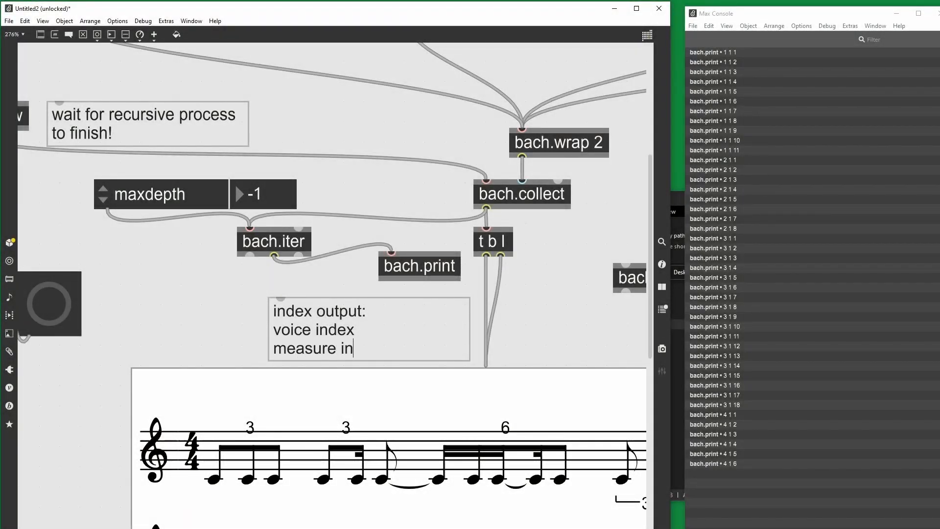
{"action": "type", "text": "dex"}
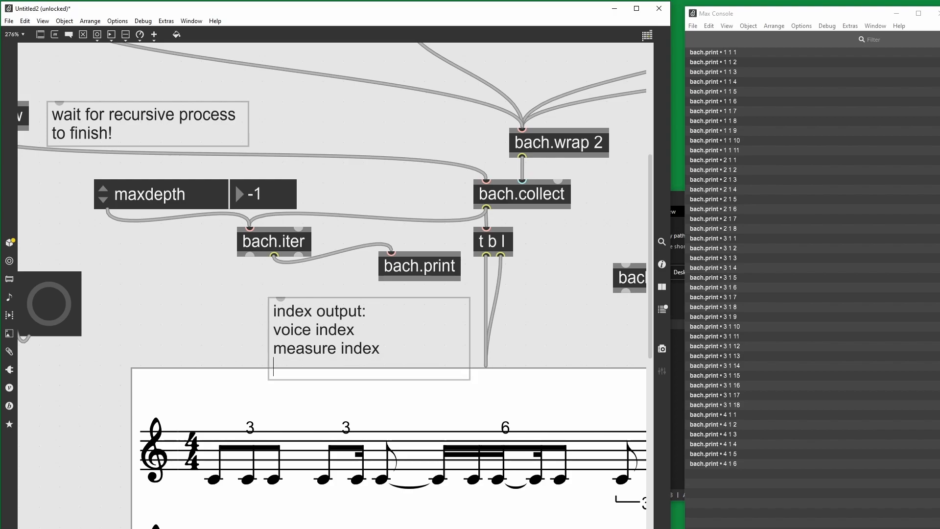
{"action": "type", "text": "note"}
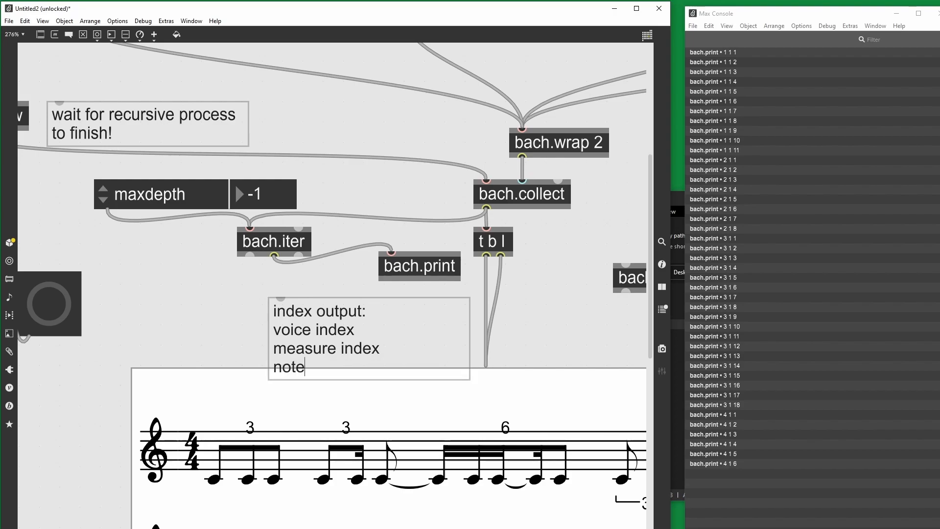
{"action": "type", "text": "index ("}
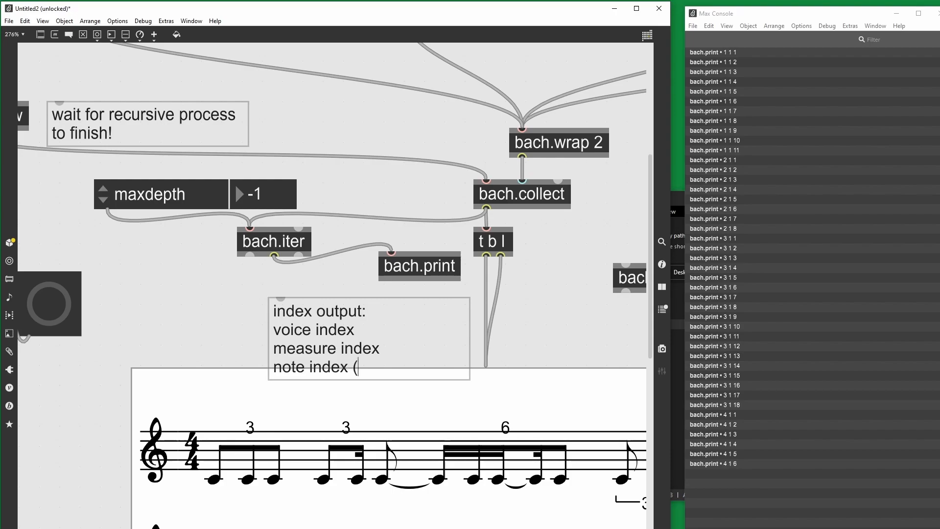
{"action": "type", "text": "in measure)"}
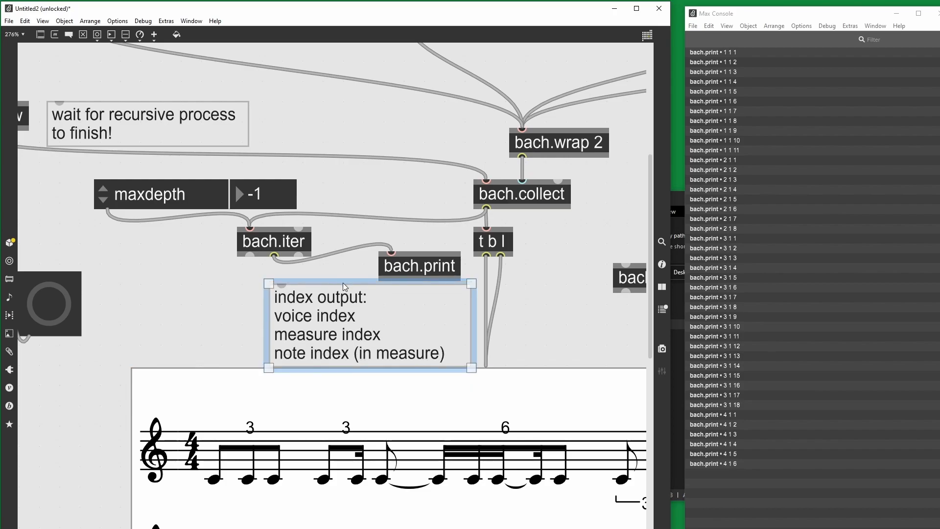
{"action": "left_click", "coordinate": [419, 265]}
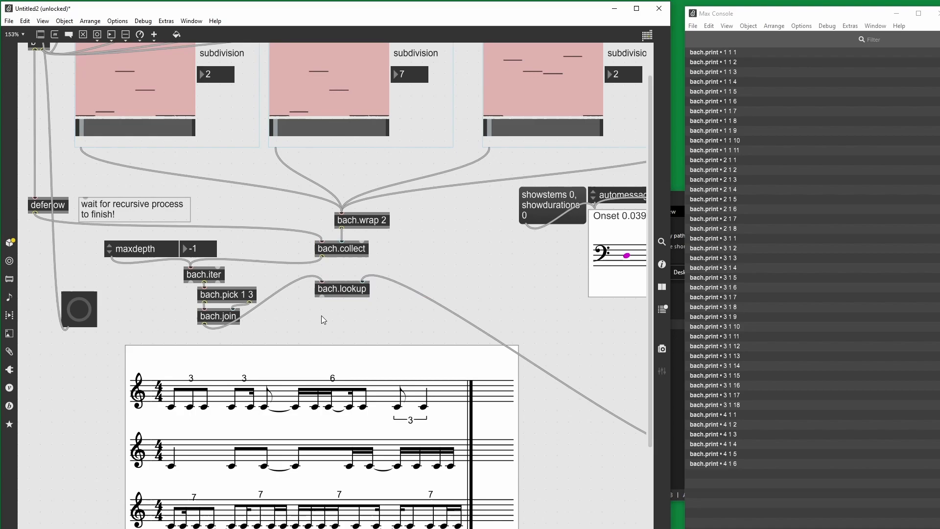
Print bach.lookup's results to the console and start a new bach.expr object.
{"action": "type", "text": "omtree2bachtree"}
{"action": "type", "text": "bach.print"}
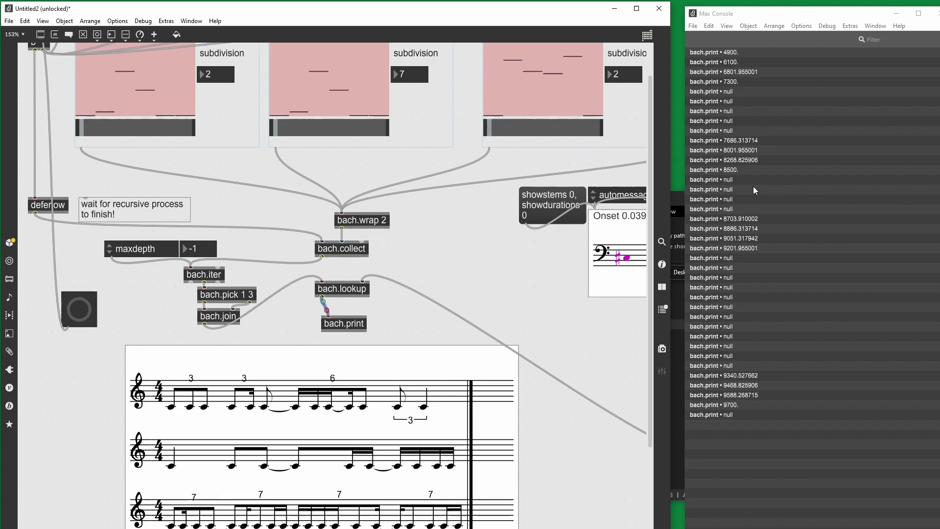
{"action": "mouse_move", "coordinate": [743, 208]}
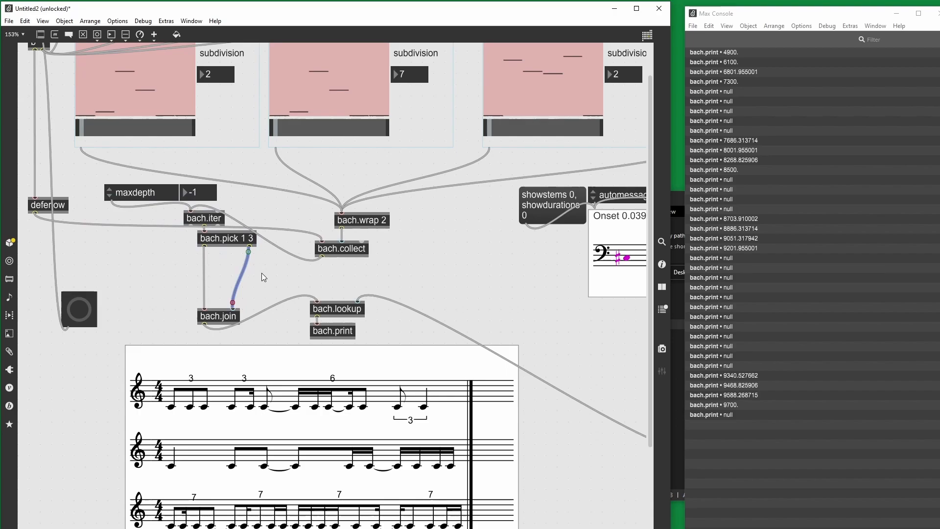
{"action": "type", "text": "bach.expr"}
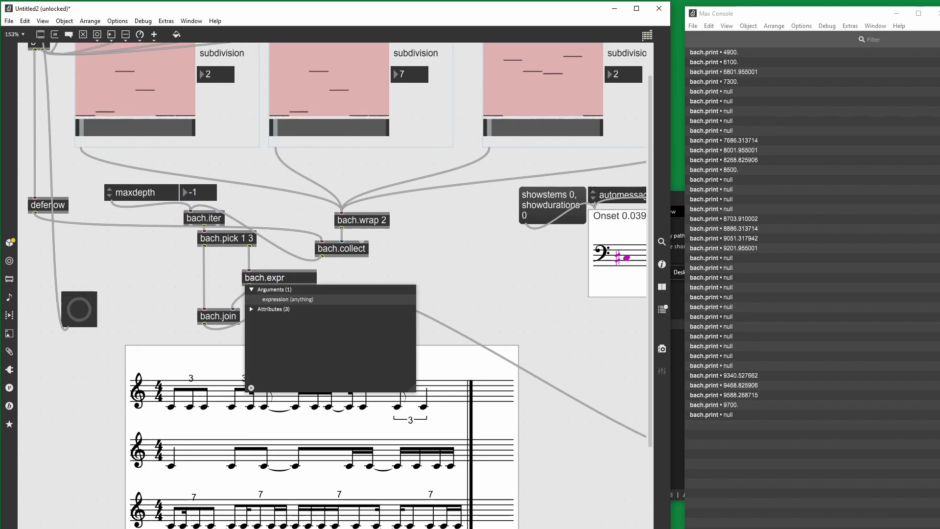
Complete bach.expr mod($i1 - 1, $i2) + 1 and feed its second inlet from the pitch grouping.
{"action": "type", "text": "mod("}
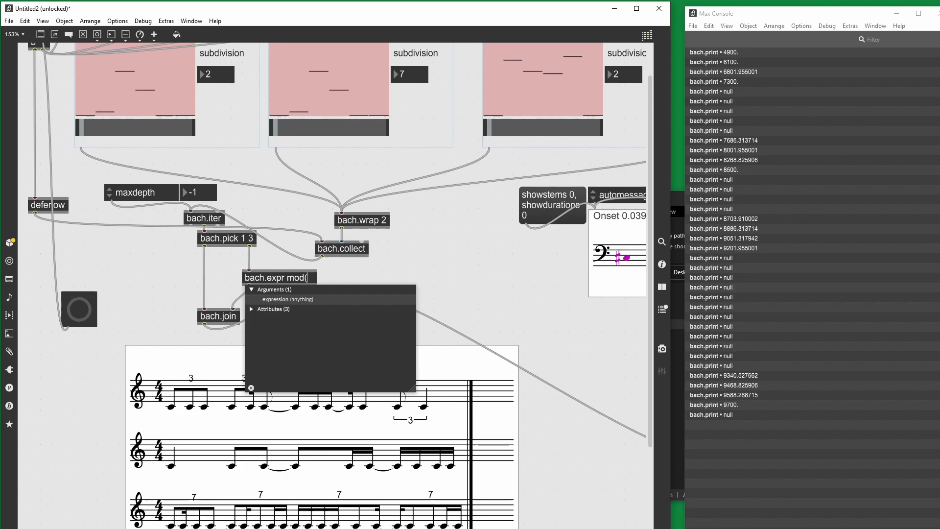
{"action": "type", "text": "$"}
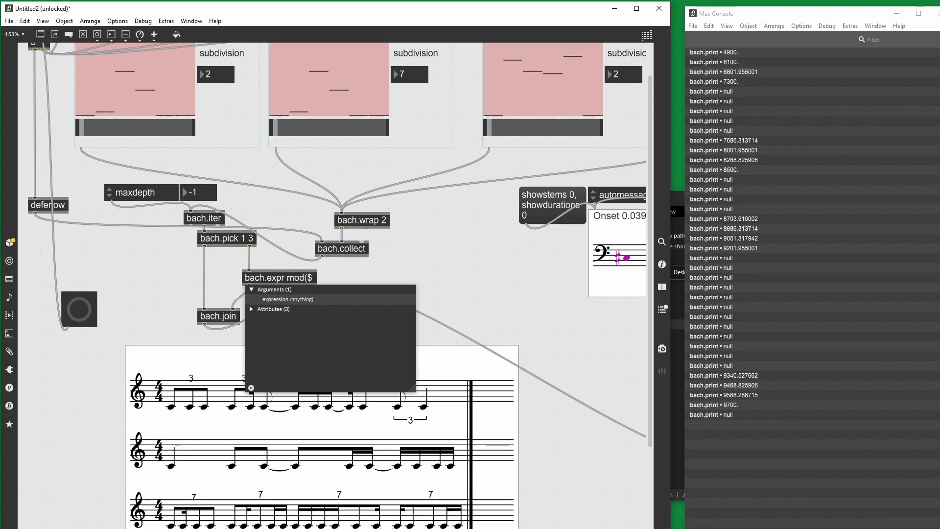
{"action": "type", "text": "i1, $i2"}
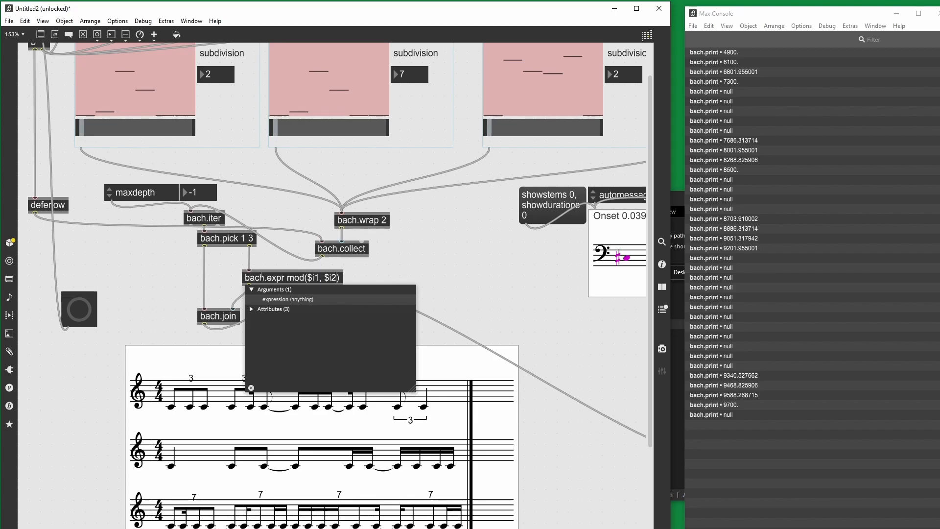
{"action": "type", "text": "- 1"}
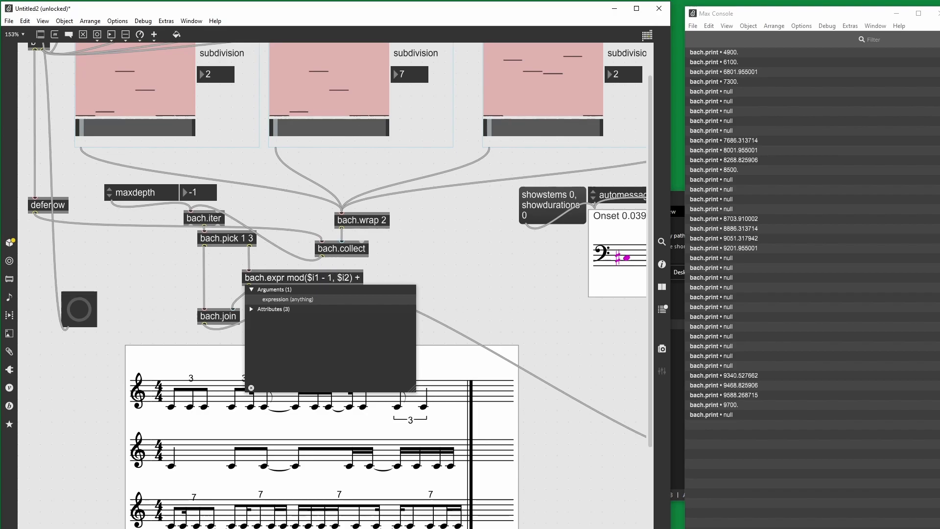
{"action": "type", "text": "1"}
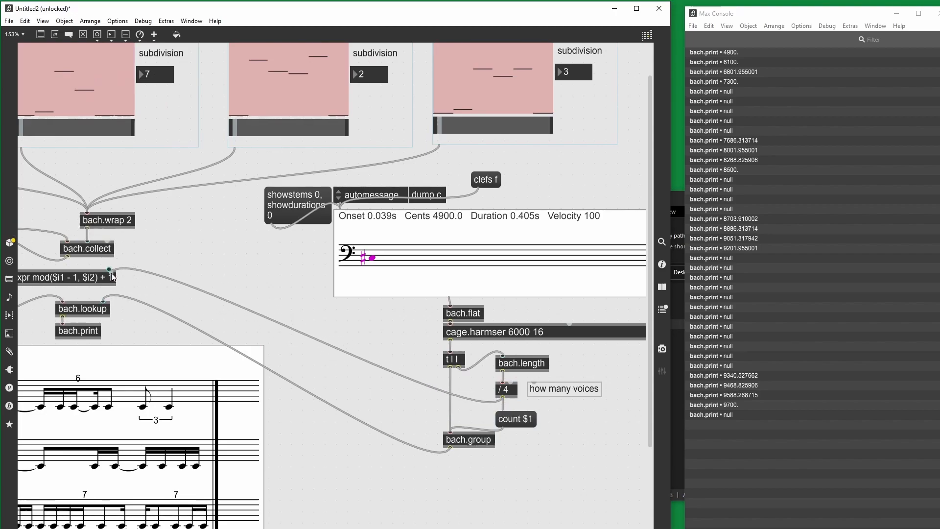
{"action": "left_click_drag", "start_coordinate": [111, 267], "coordinate": [500, 399]}
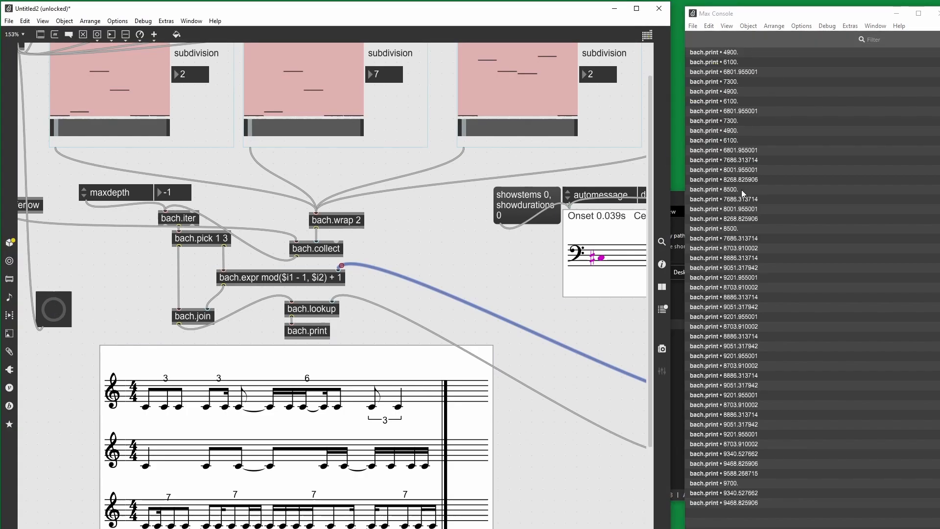
Replace bach.print after bach.lookup with a bach.collect feeding the score.
{"action": "scroll", "scroll_direction": "down", "scroll_amount": 3}
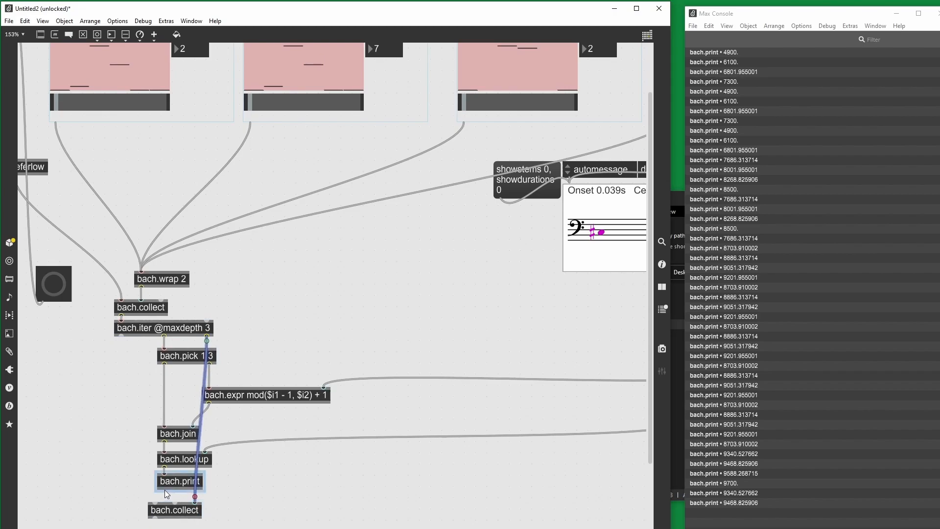
{"action": "left_click", "coordinate": [175, 510]}
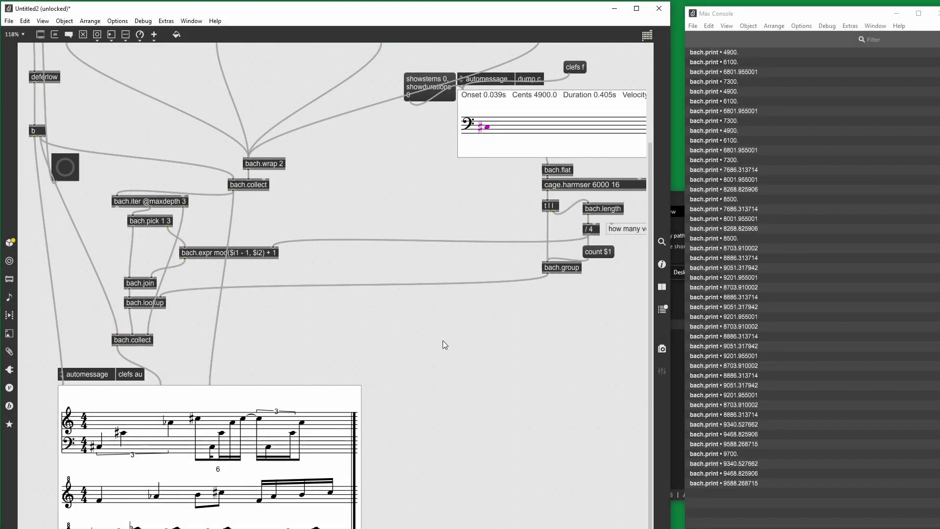
{"action": "scroll", "scroll_direction": "down", "scroll_amount": 3}
{"action": "type", "text": "bach.collect"}
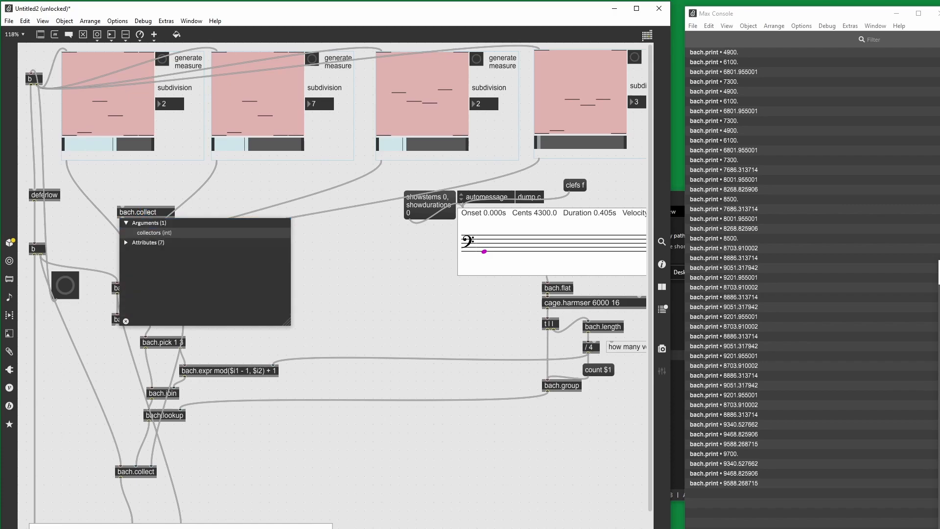
{"action": "left_click", "coordinate": [126, 242]}
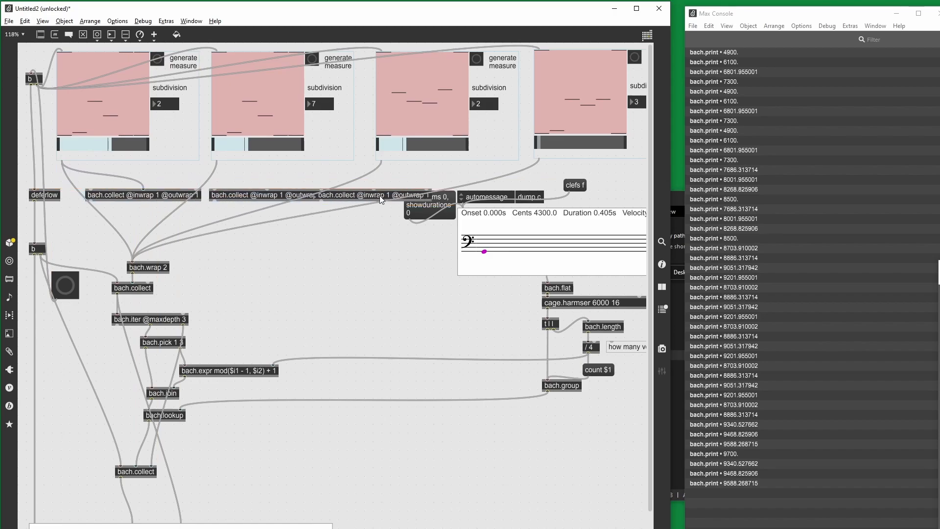
{"action": "left_click", "coordinate": [389, 195]}
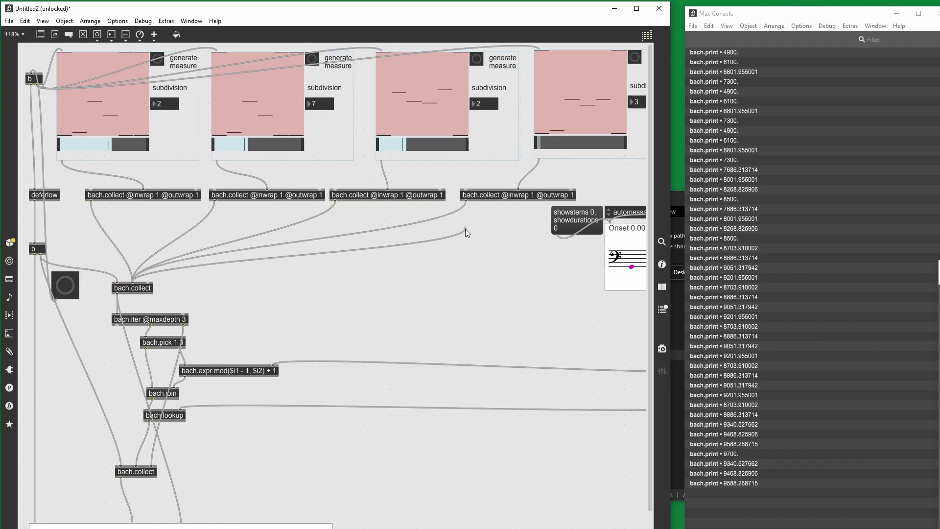
{"action": "mouse_move", "coordinate": [166, 221]}
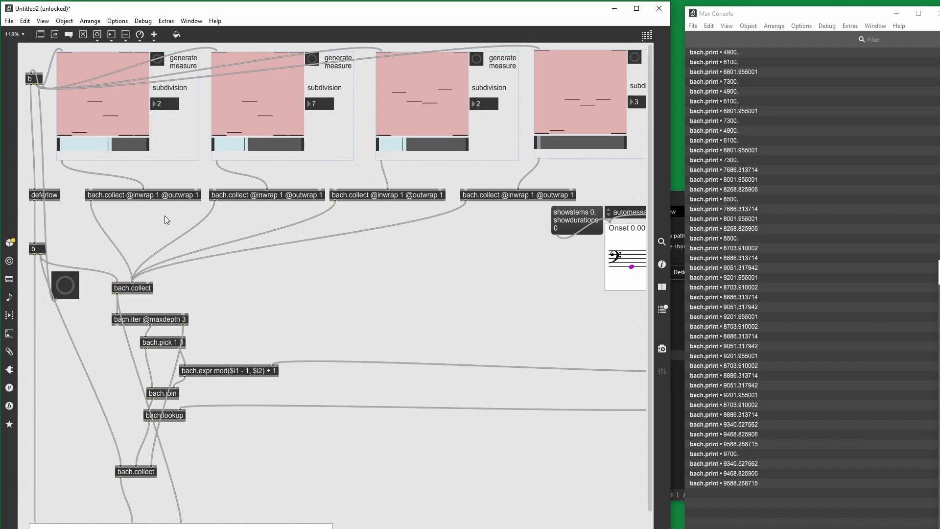